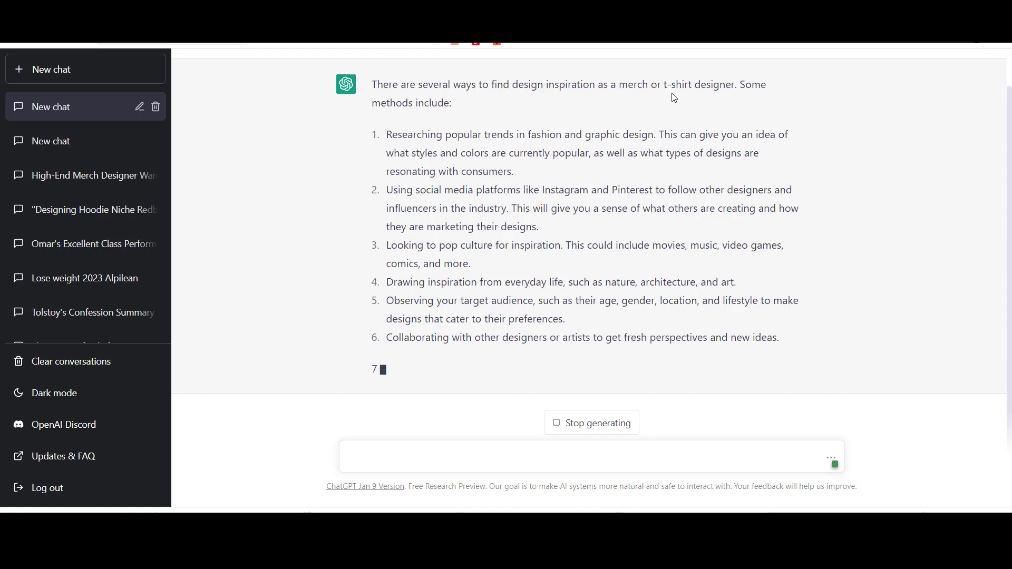
Step: Scroll through ChatGPT's seven design-inspiration methods down to the closing note
scroll(down, 3)
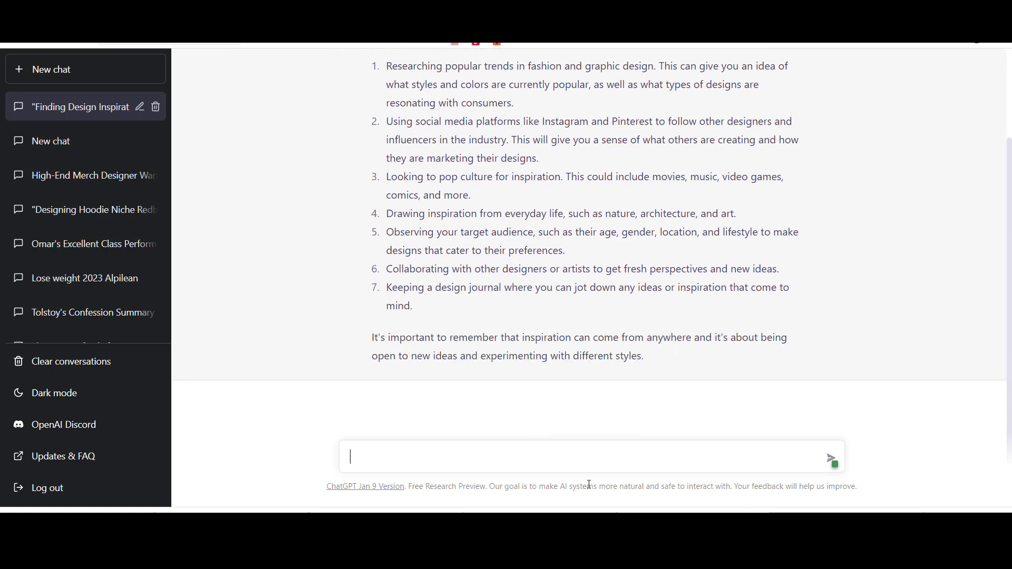
Step: Ask ChatGPT which websites best provide new ideas or inspiration for a merch design business
text(what are t)
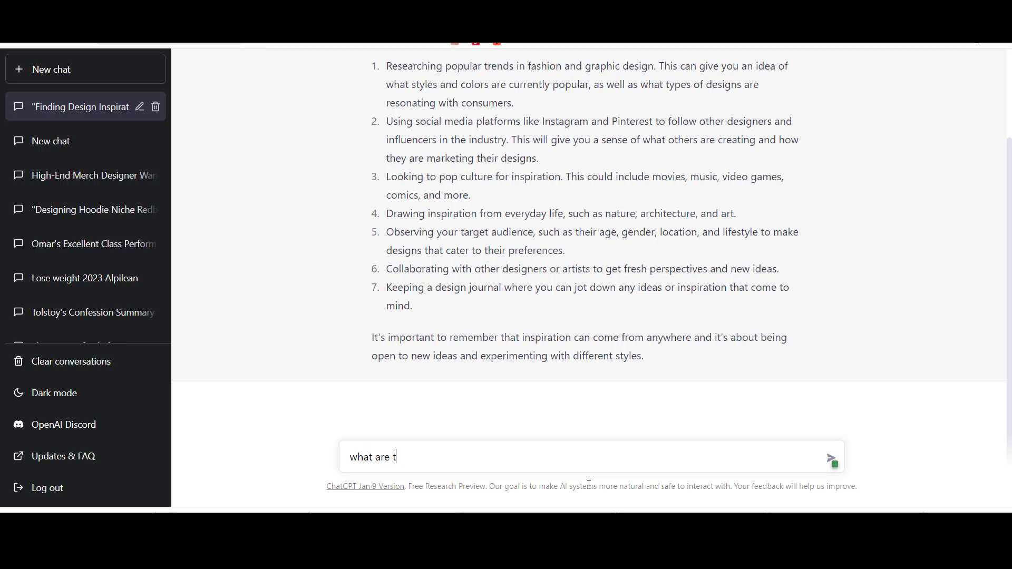
text(he best webs)
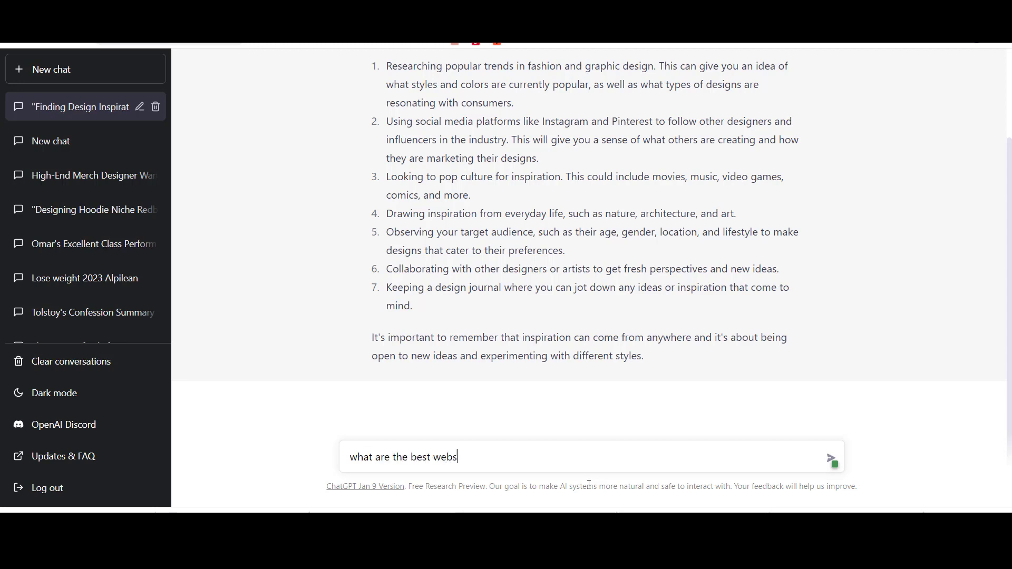
text(ites t)
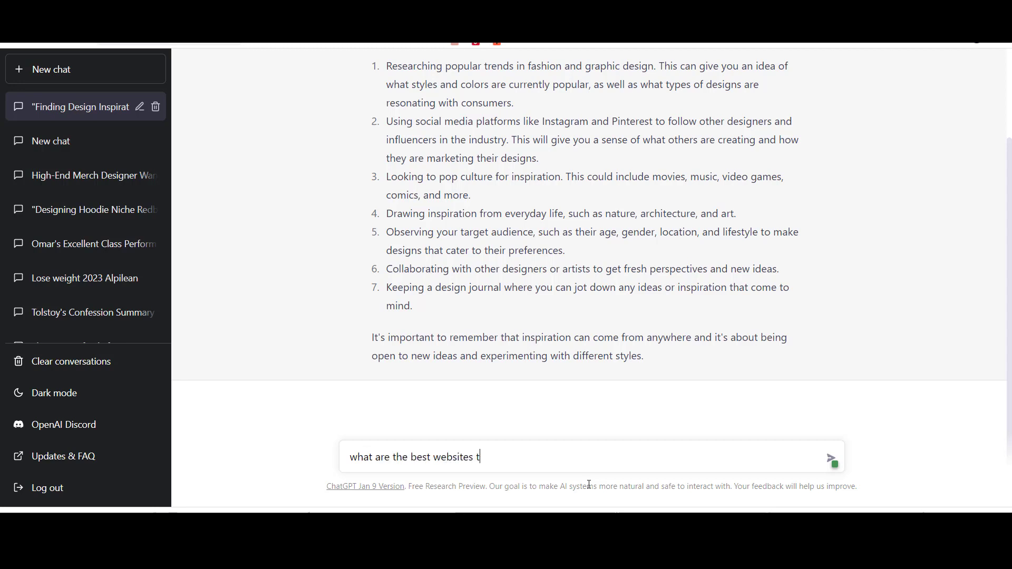
text(available to help me get new ideas or inspirations for my merch design business)
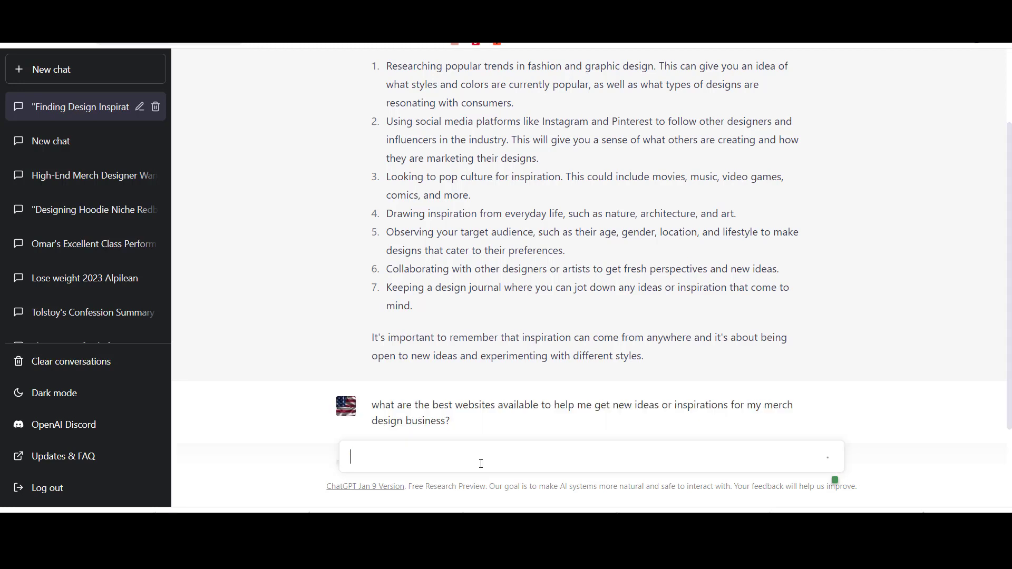
key(Return)
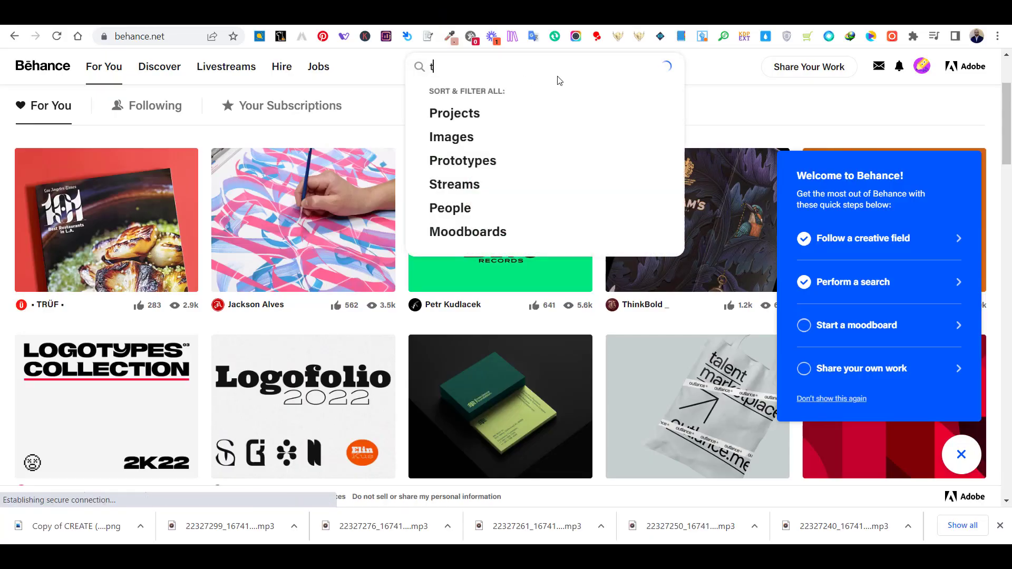
Step: Search Behance for 't-shirt design' and scroll through the project results
text(-shirt design)
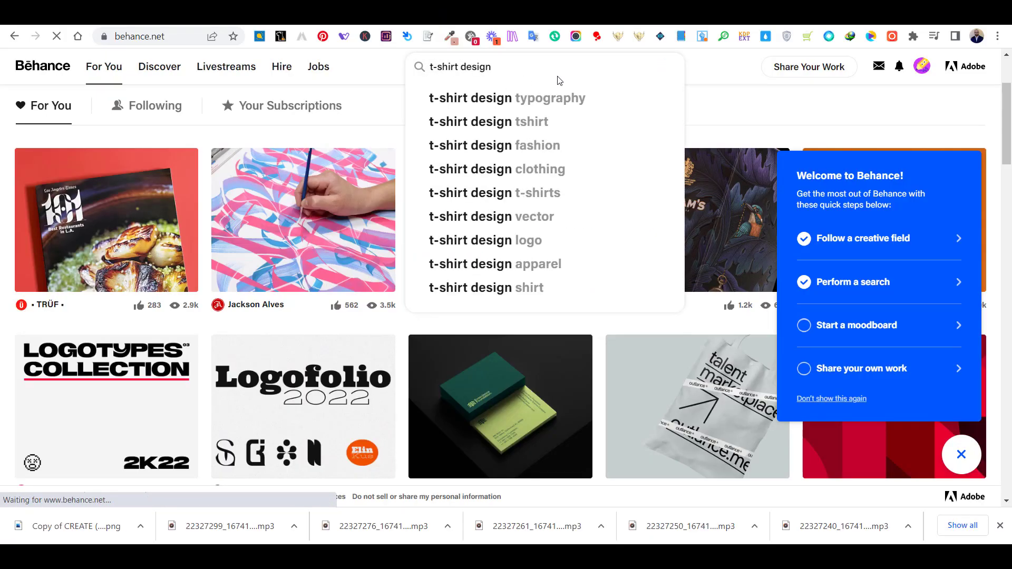
key(Return)
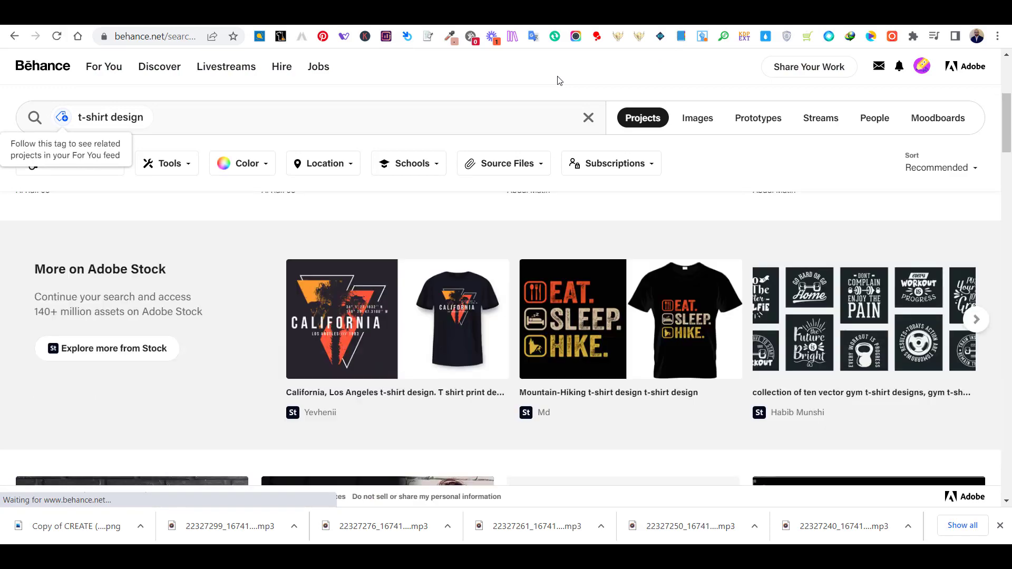
scroll(down, 3)
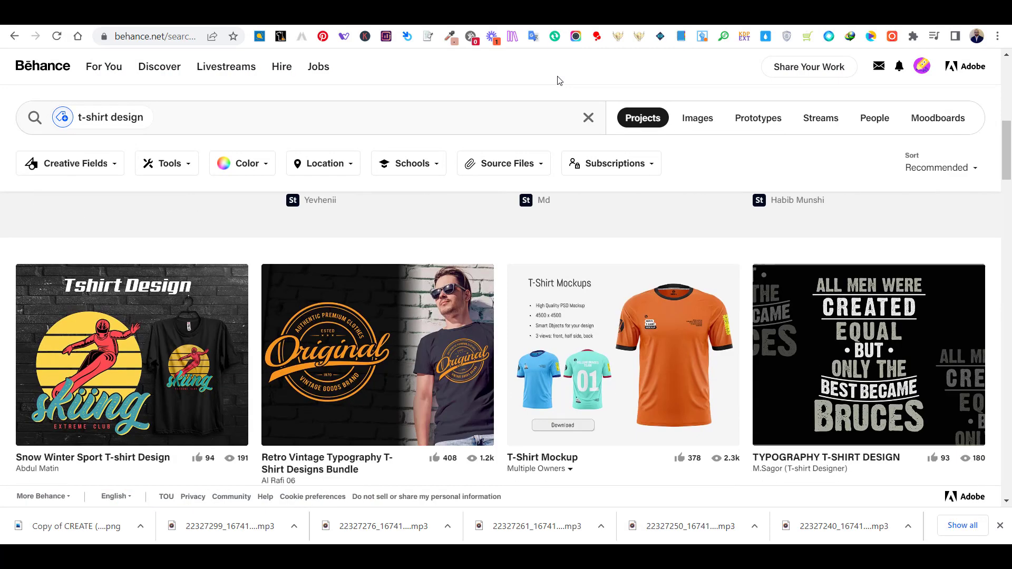
scroll(down, 3)
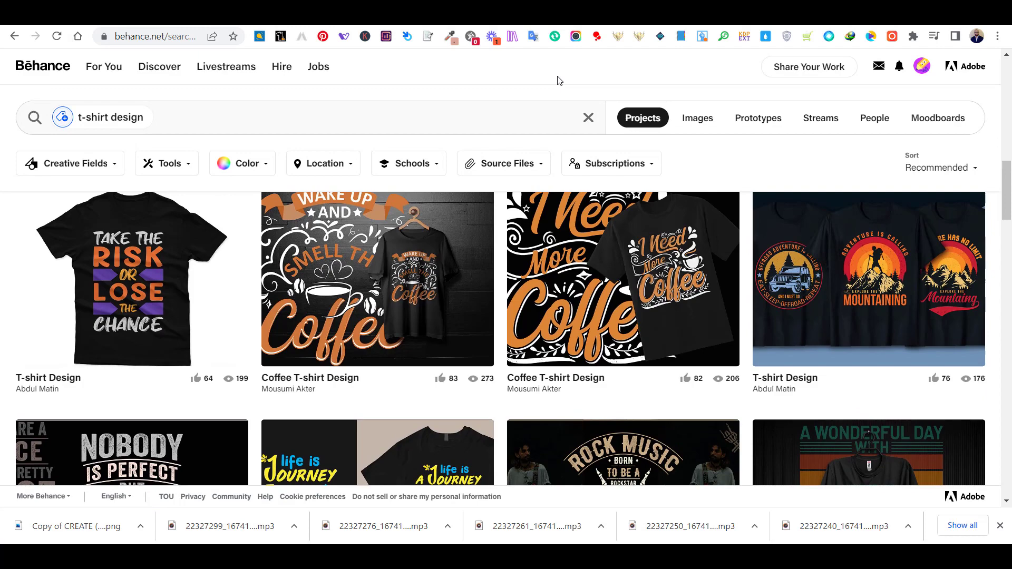
scroll(down, 3)
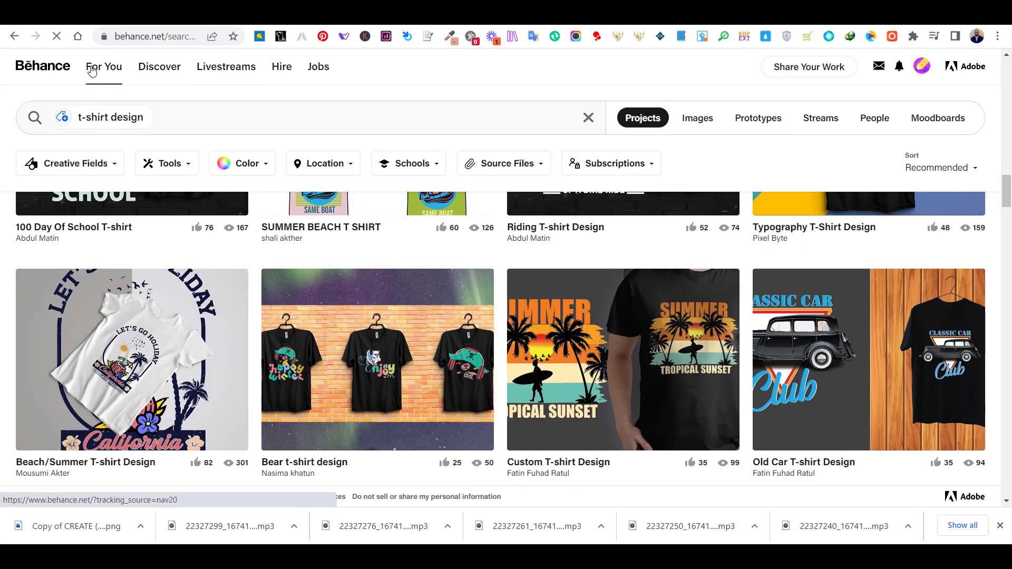
Step: Return to Behance's For You feed and close the Welcome to Behance checklist
click(103, 66)
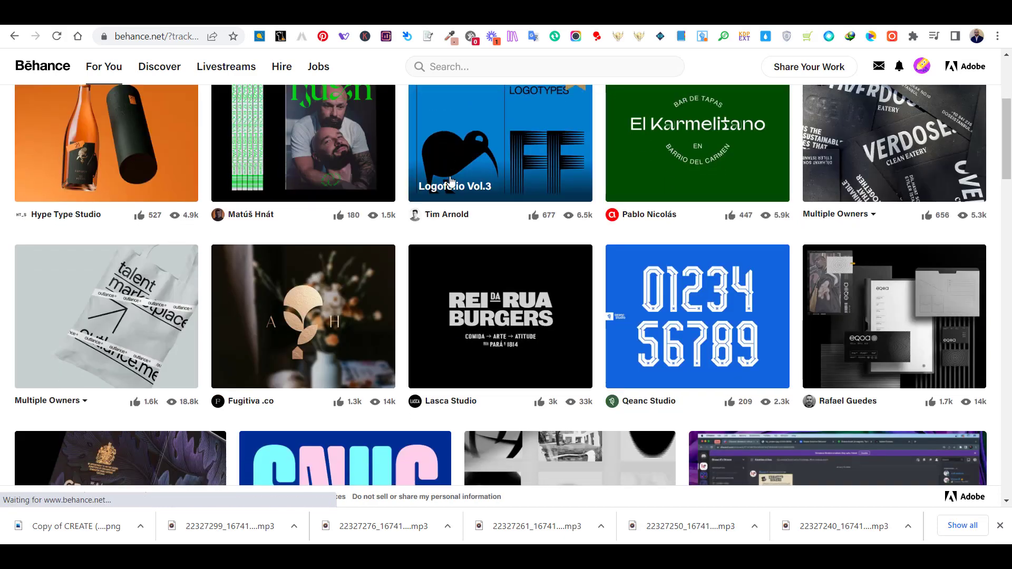
scroll(down, 3)
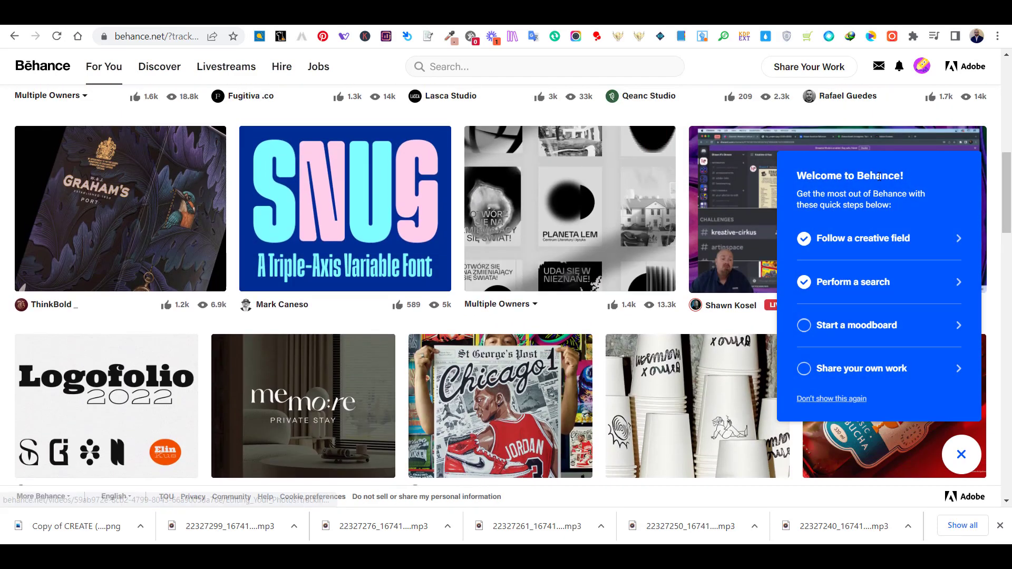
scroll(down, 3)
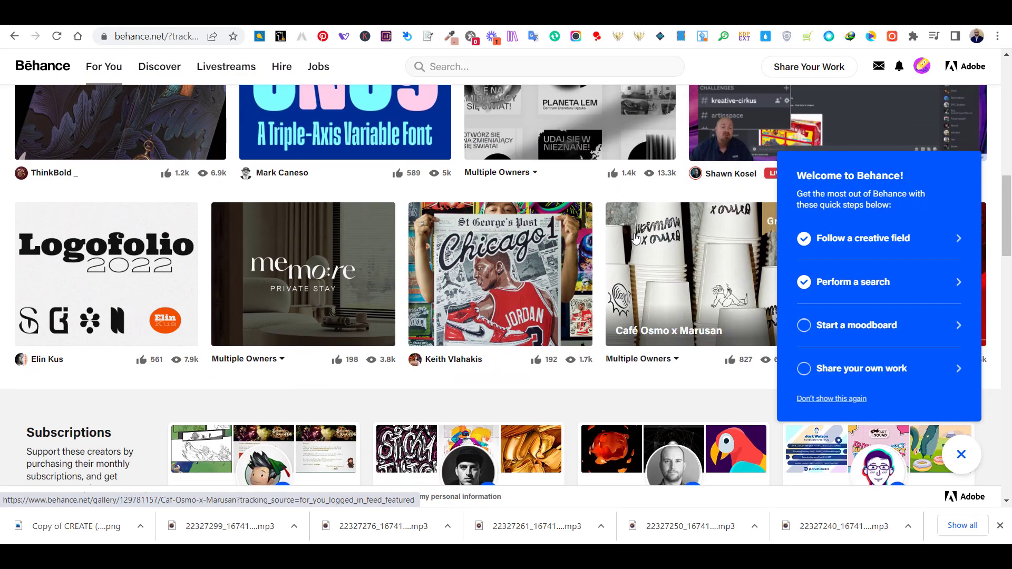
click(961, 454)
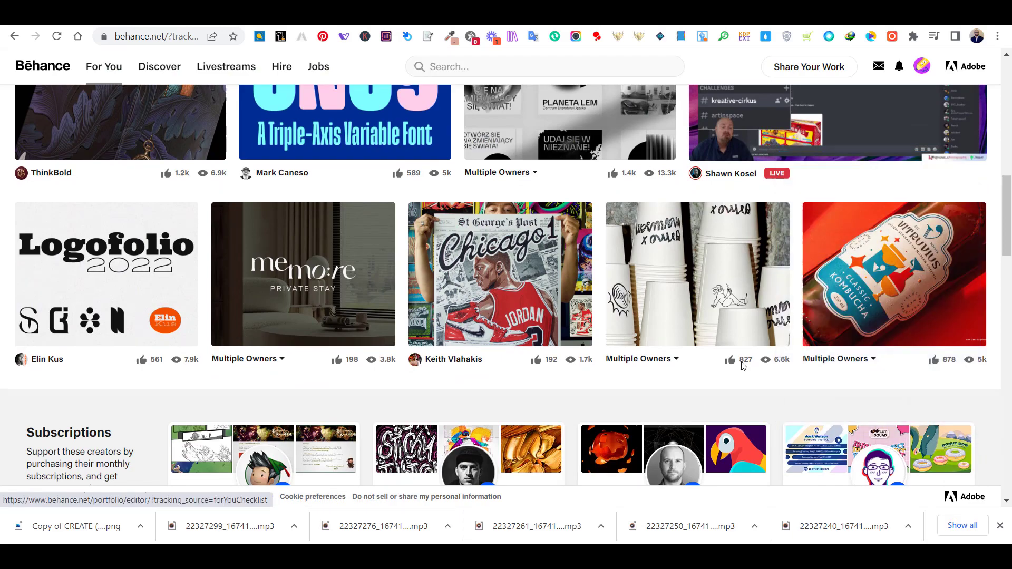
Step: Scroll further down the Behance project feed, then begin typing 'pint'
scroll(down, 3)
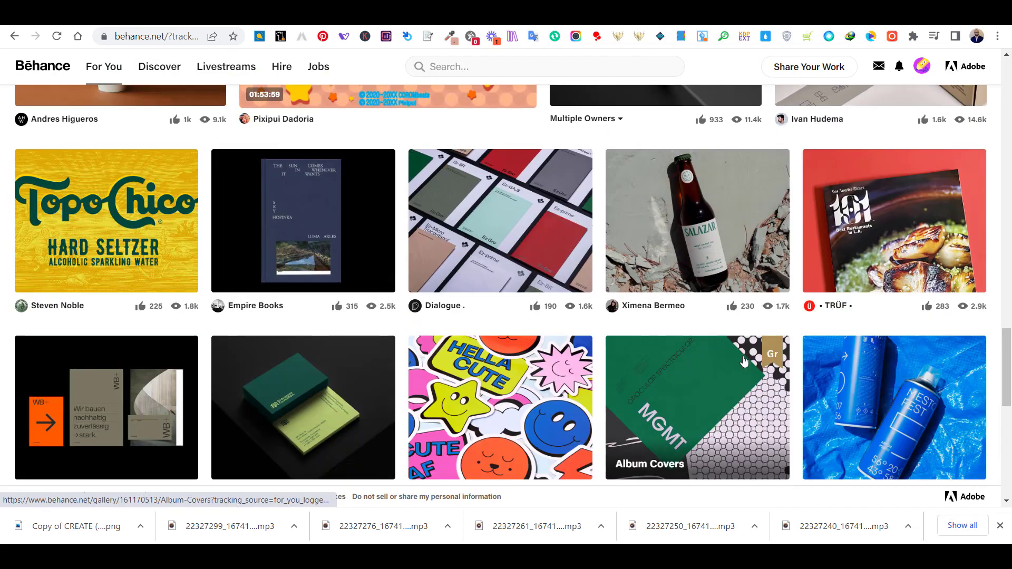
scroll(down, 3)
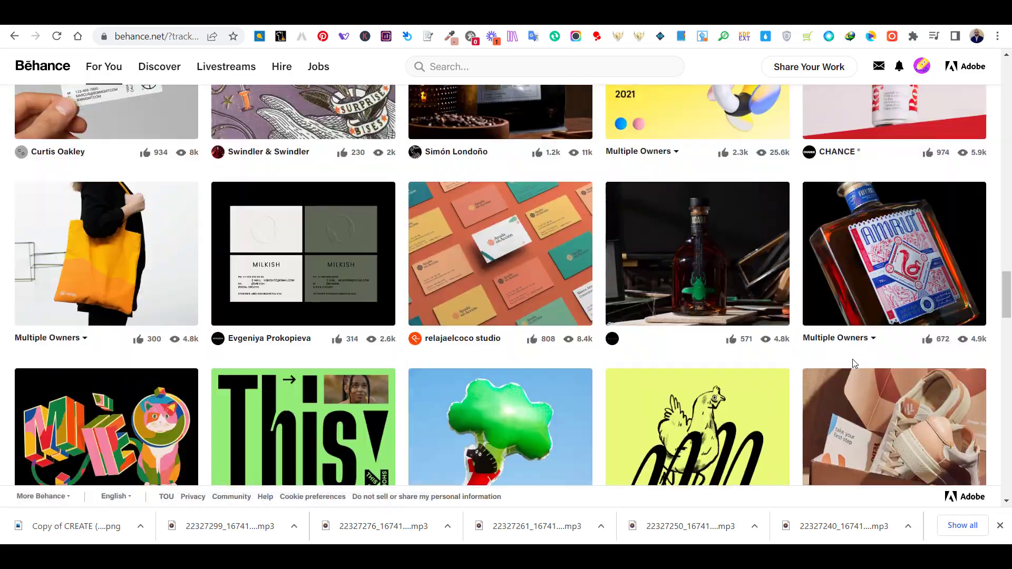
scroll(down, 3)
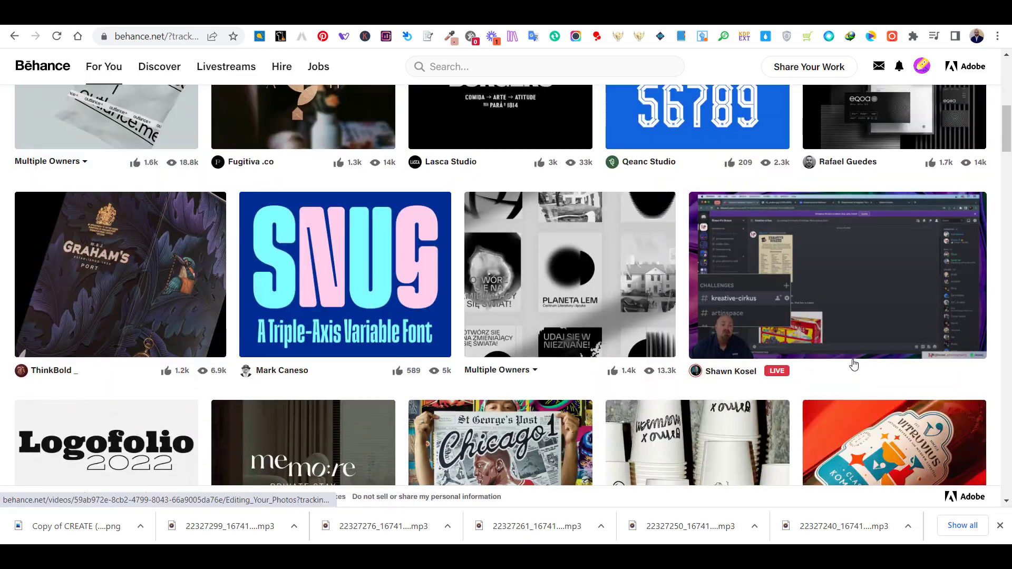
mouse_move(795, 344)
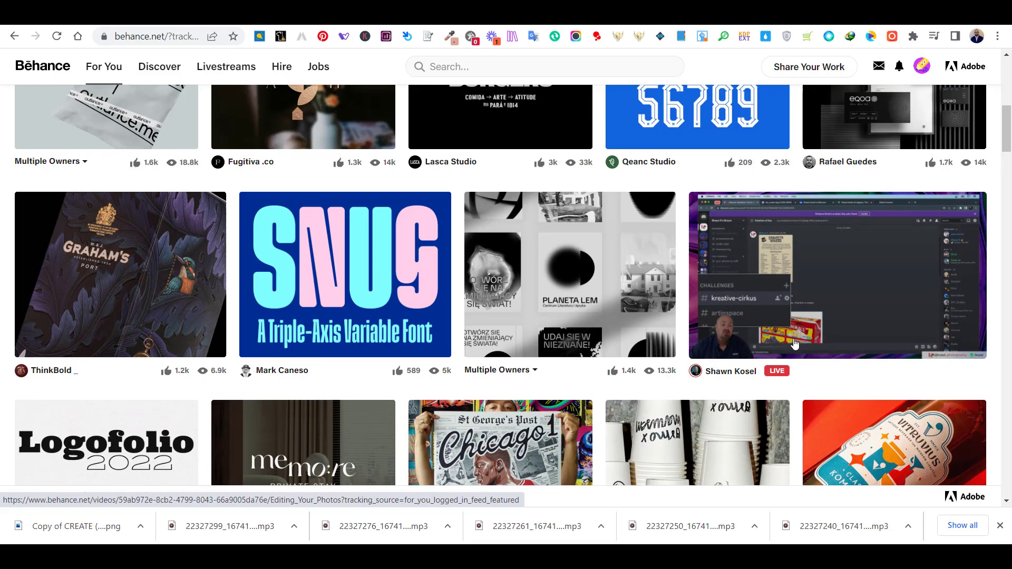
text(pint)
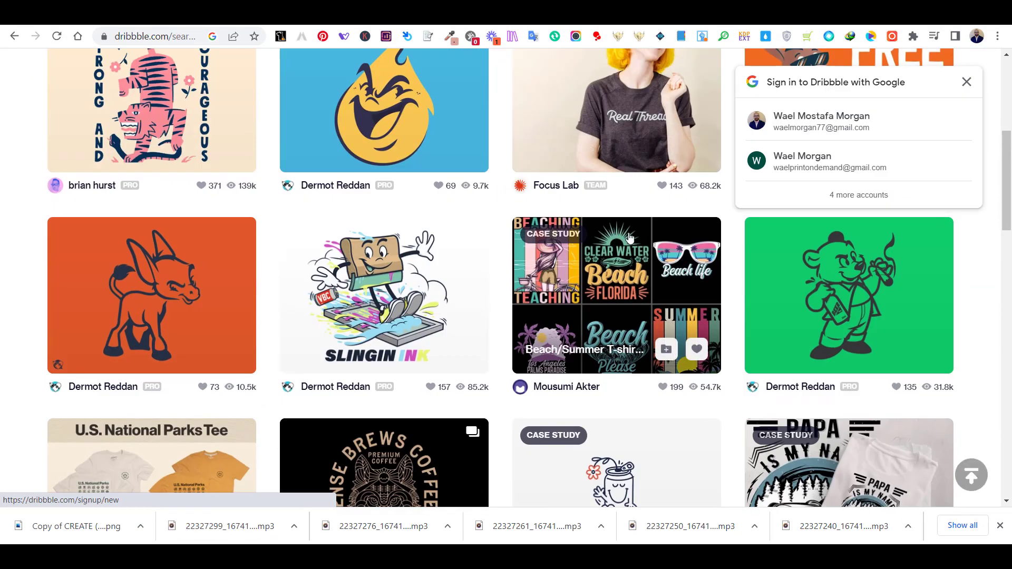
Step: Scroll down through Dribbble's t-shirt and apparel illustration shots
scroll(down, 3)
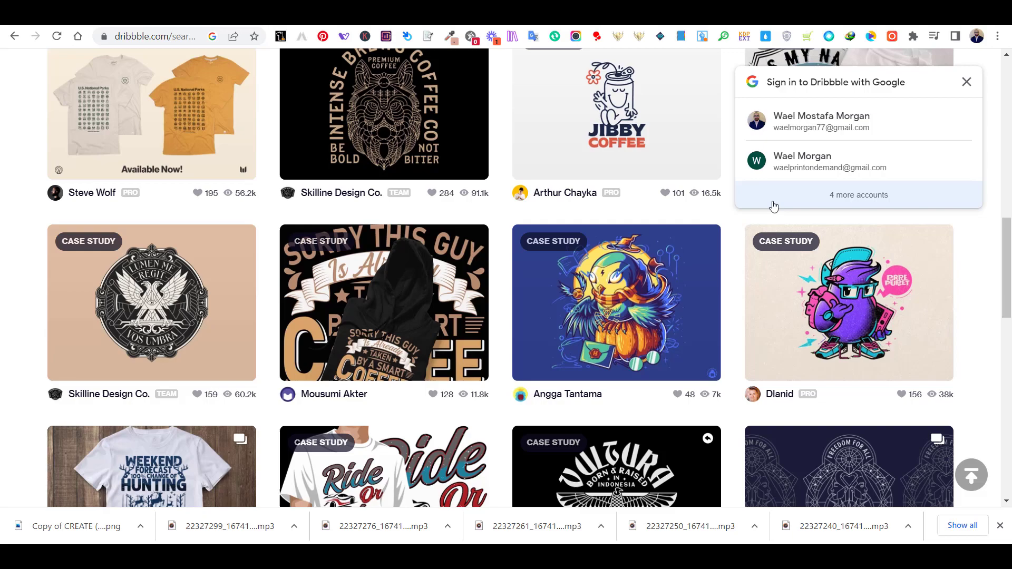
scroll(down, 3)
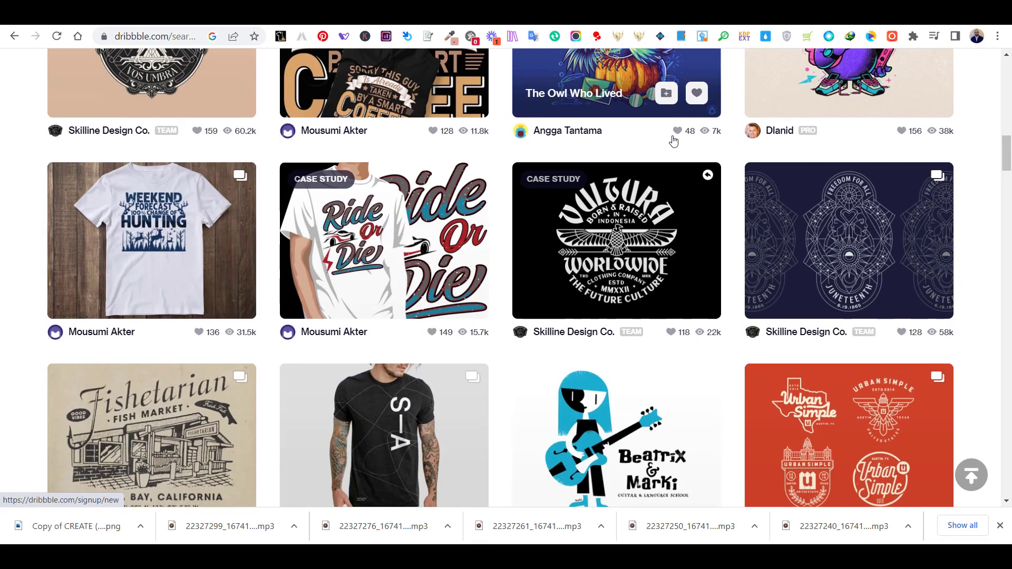
scroll(down, 3)
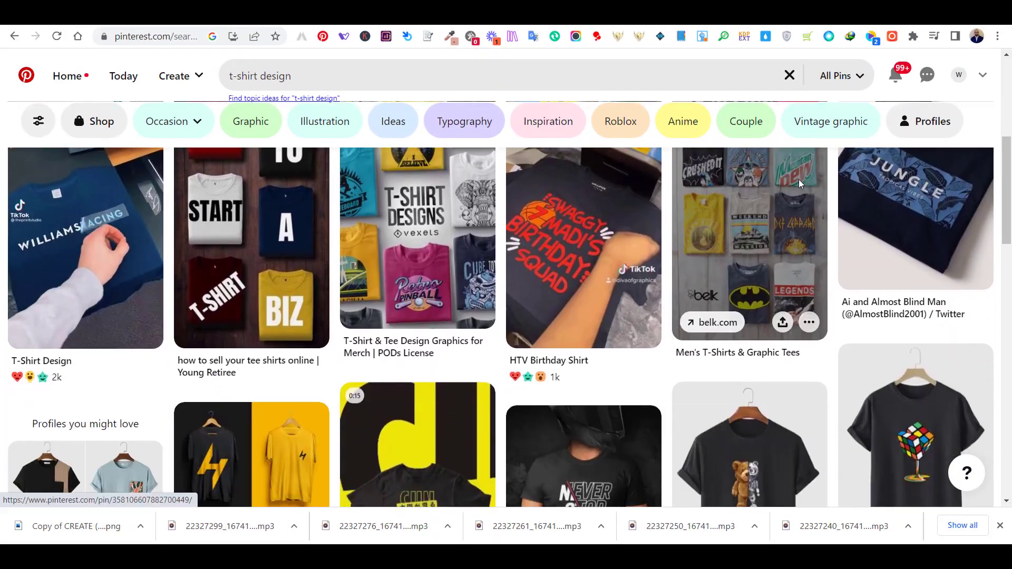
Step: Scroll through Pinterest's 't-shirt design' pins of printed shirt designs
scroll(down, 3)
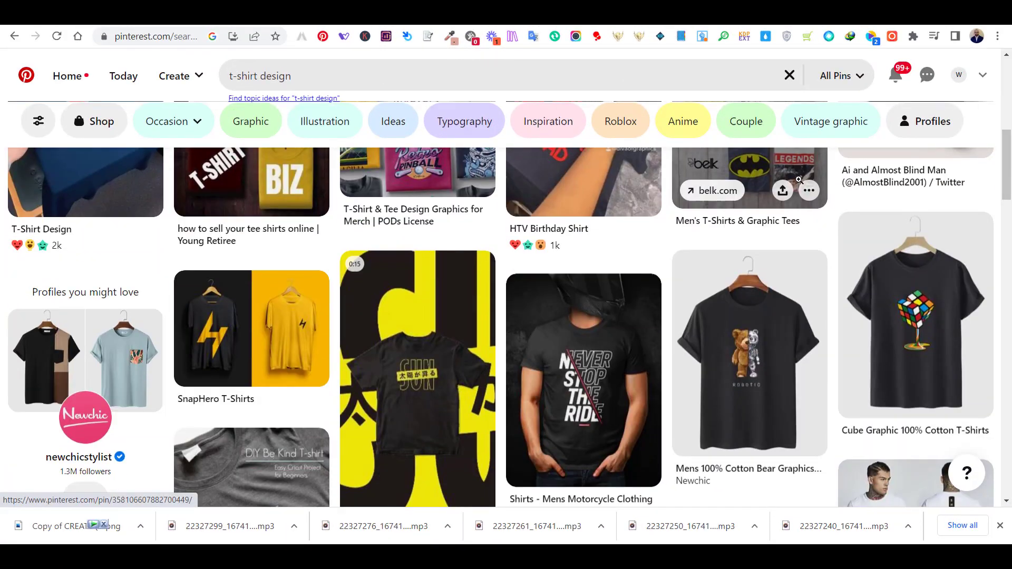
scroll(down, 3)
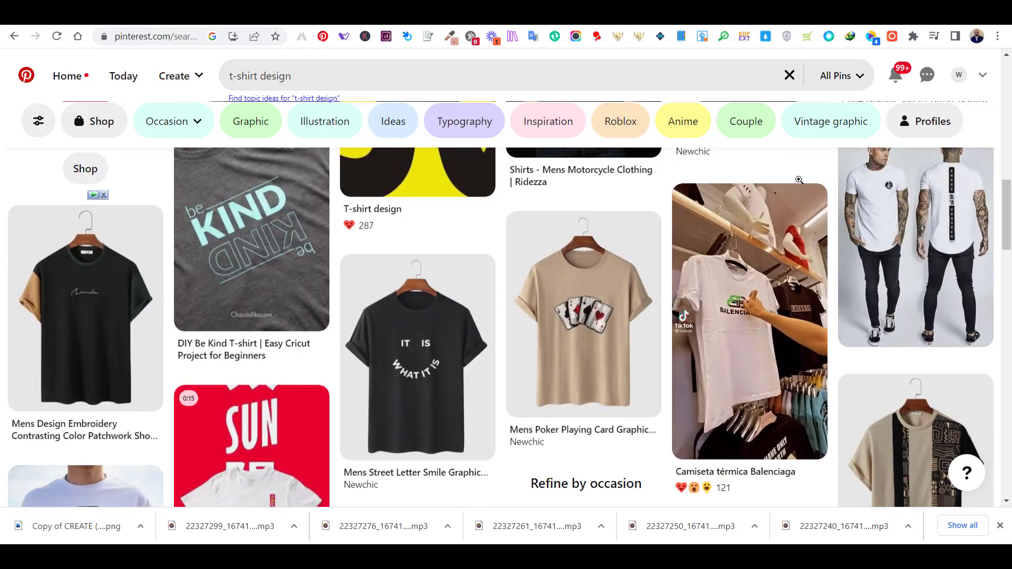
scroll(down, 3)
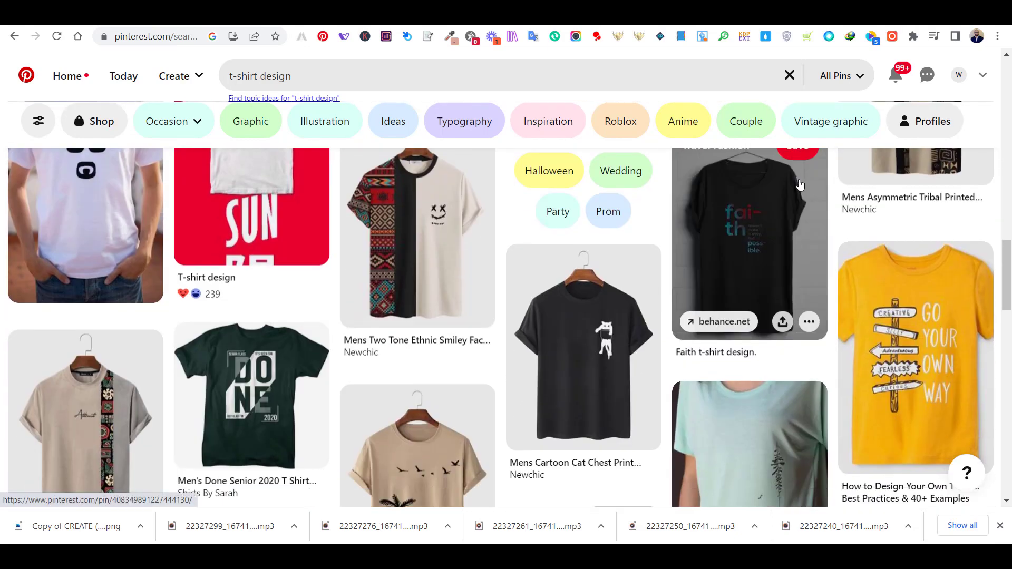
scroll(down, 3)
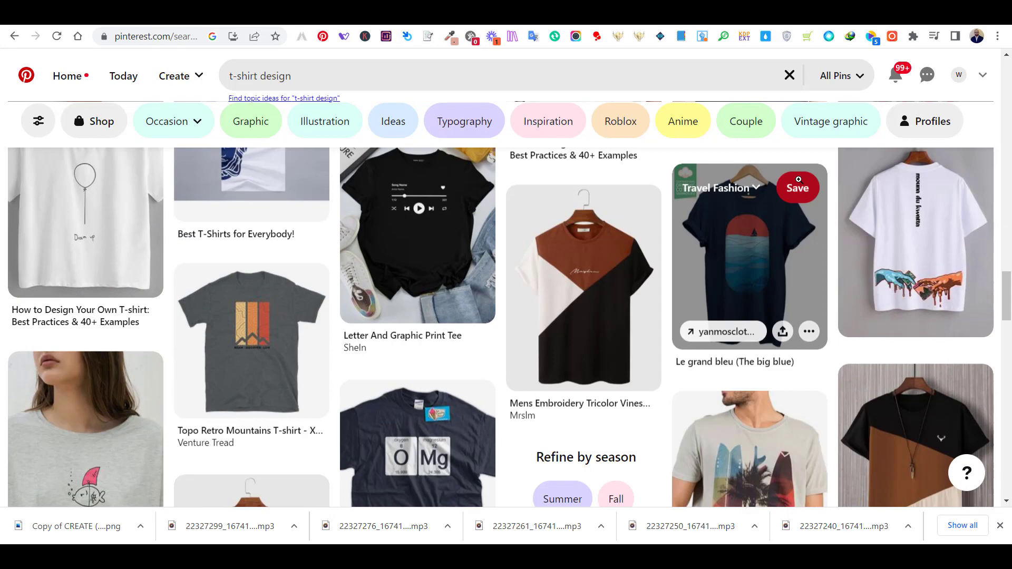
scroll(down, 3)
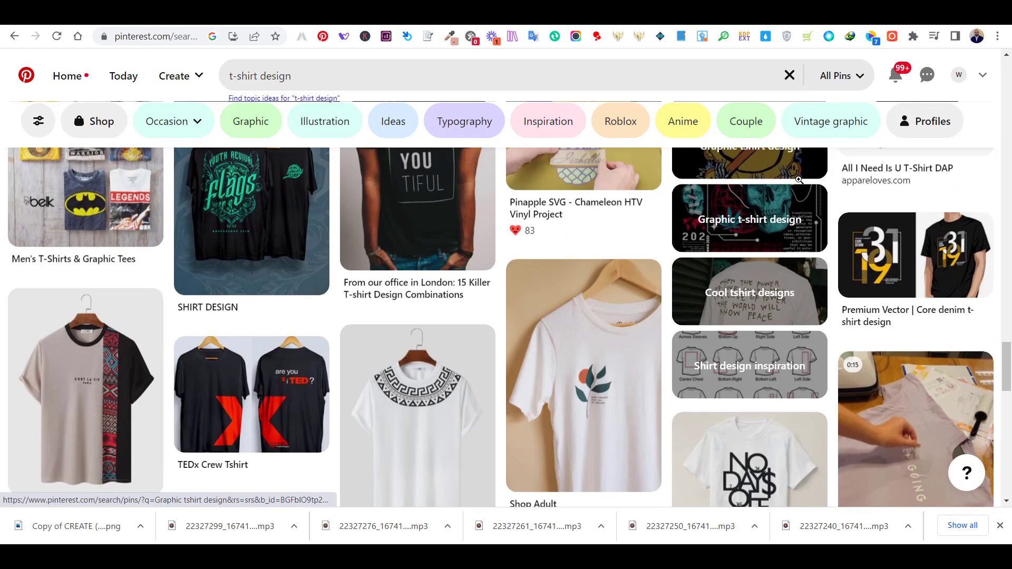
scroll(down, 3)
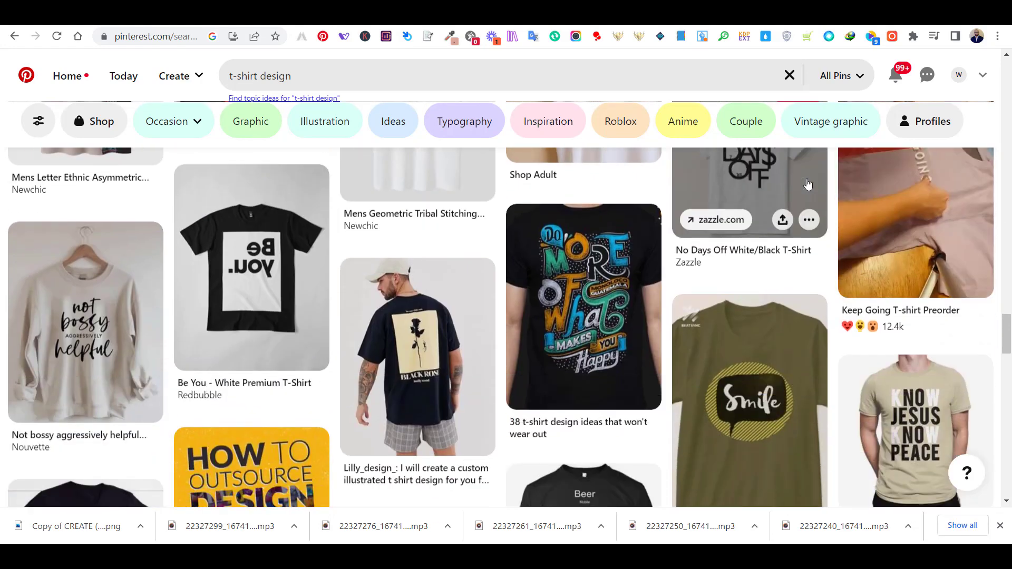
scroll(down, 3)
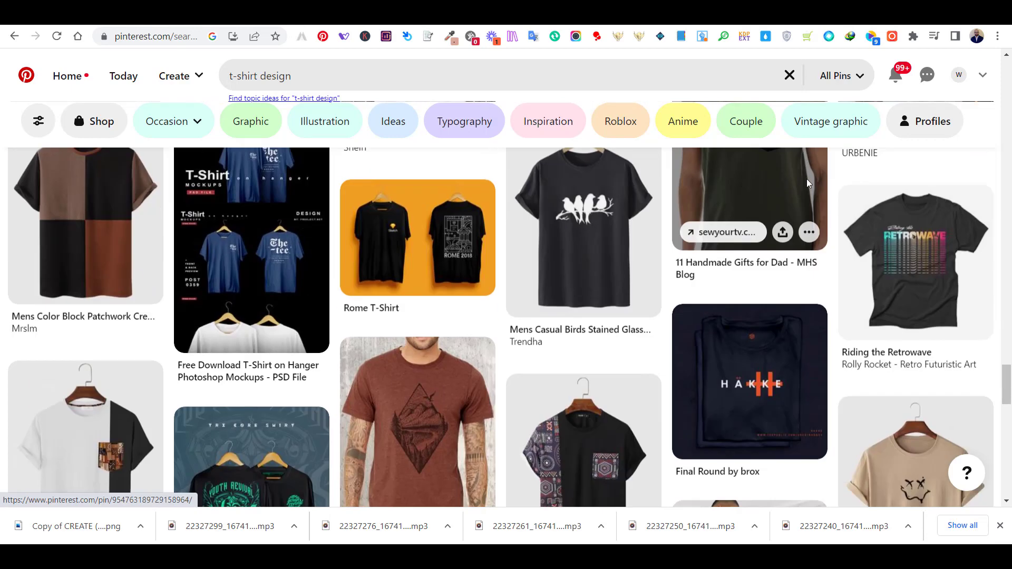
scroll(down, 3)
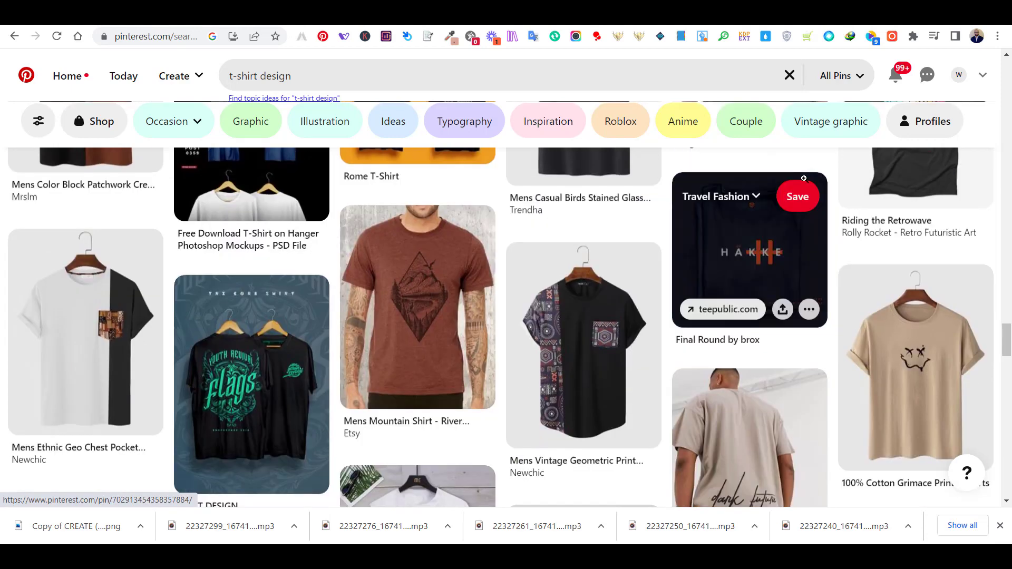
click(251, 381)
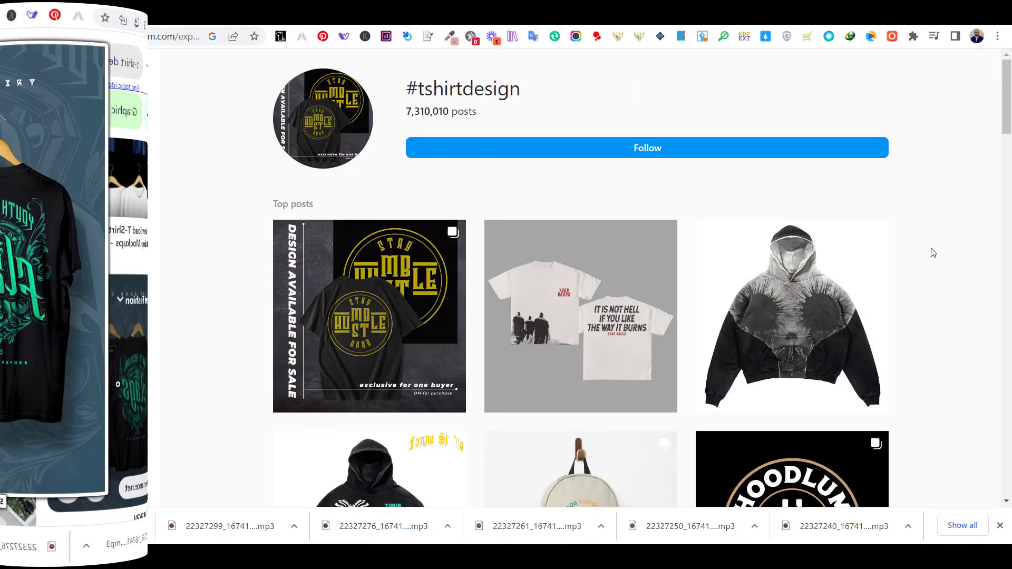
Step: Scroll Instagram's #tshirtdesign page from Top posts down into Most recent posts
scroll(down, 3)
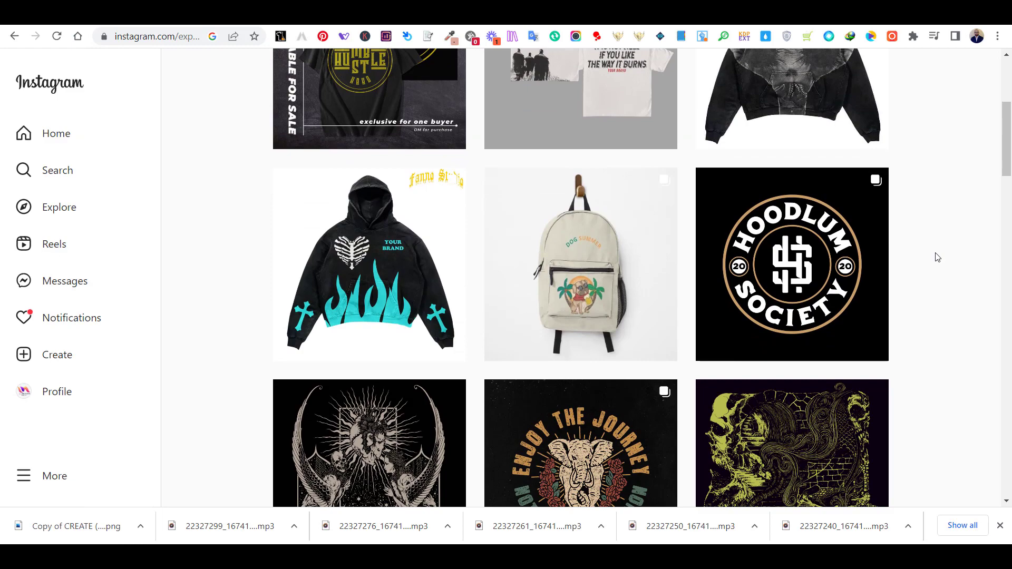
scroll(down, 3)
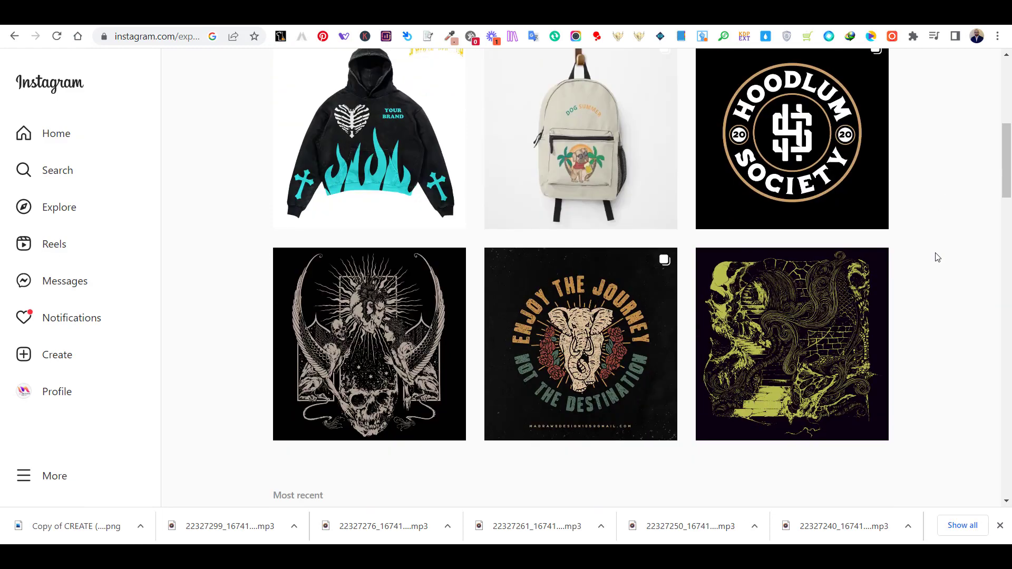
scroll(down, 3)
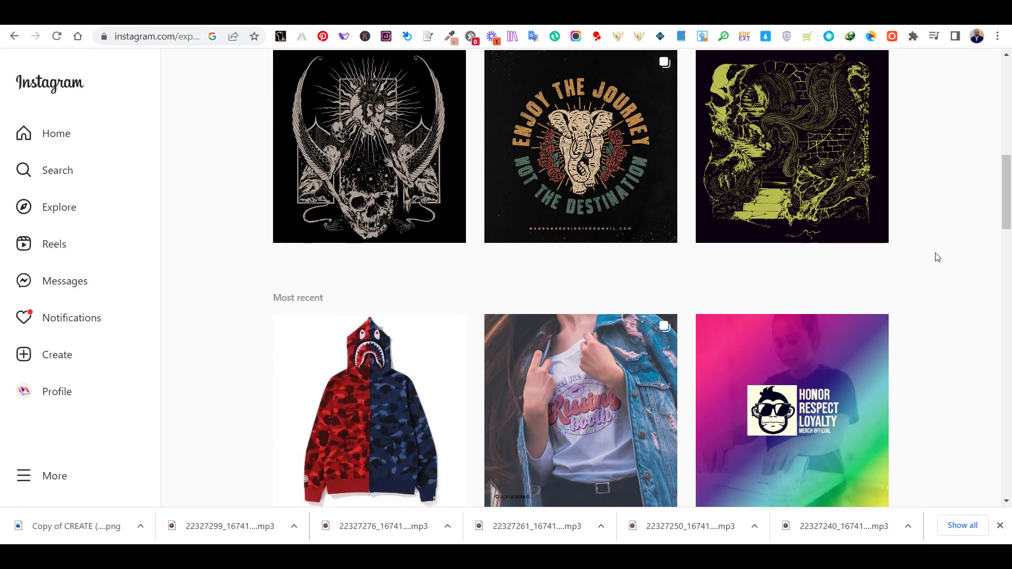
scroll(down, 3)
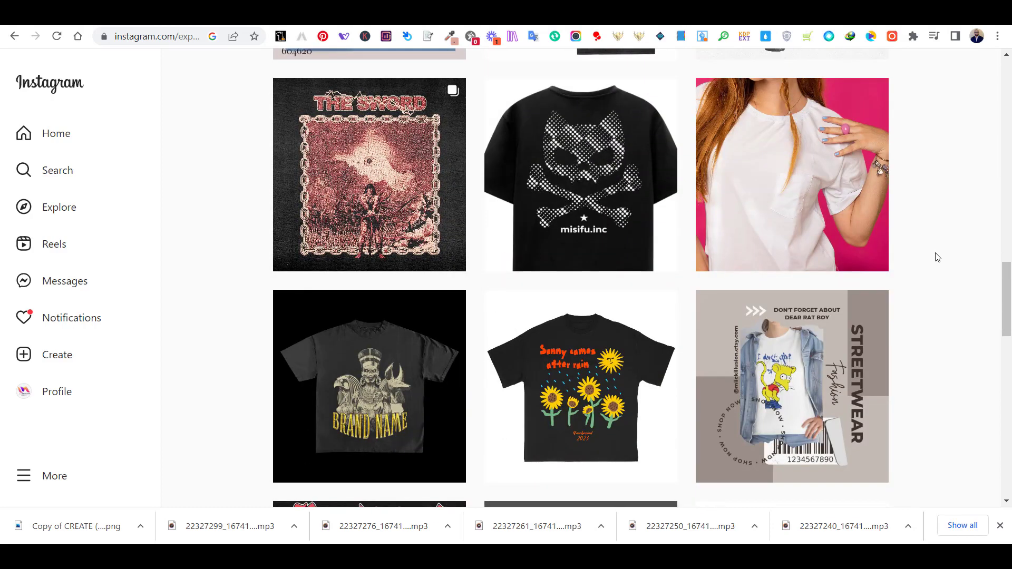
scroll(down, 3)
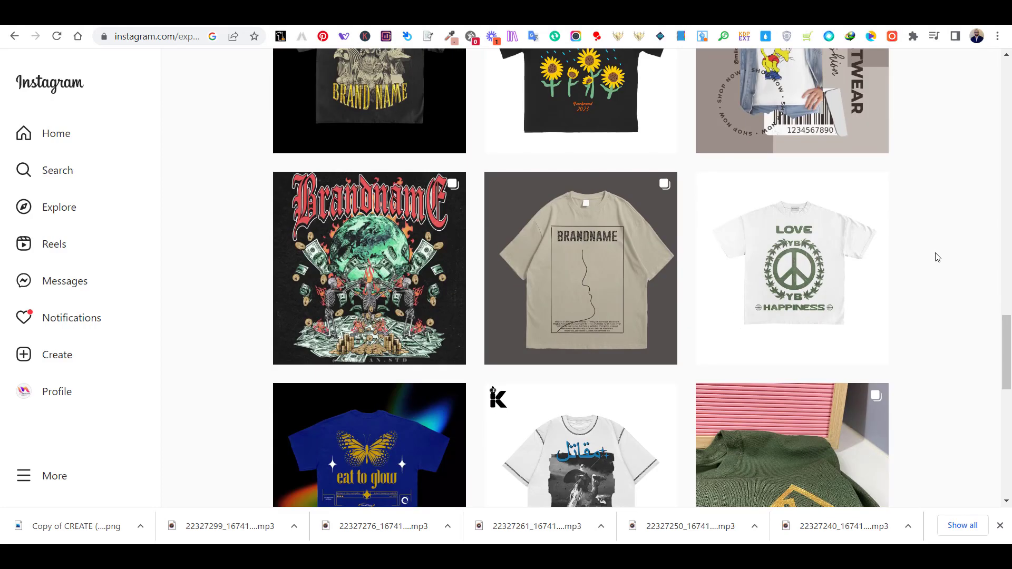
scroll(down, 3)
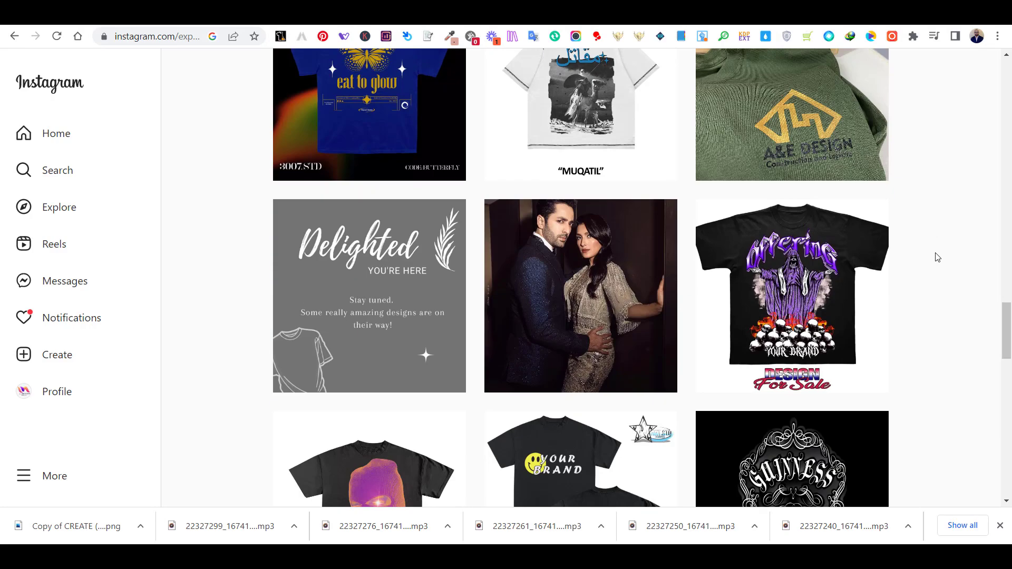
scroll(down, 3)
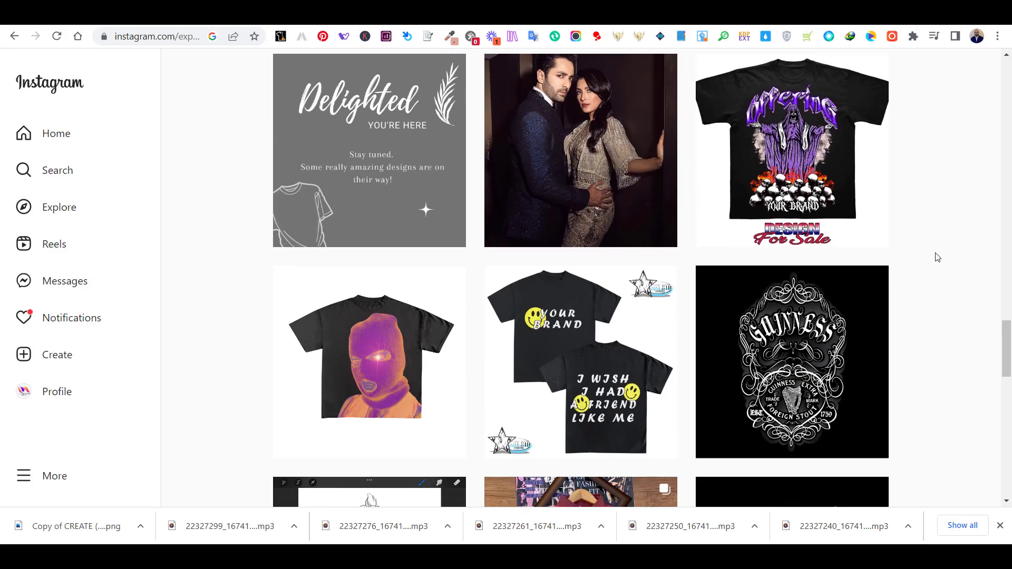
scroll(down, 3)
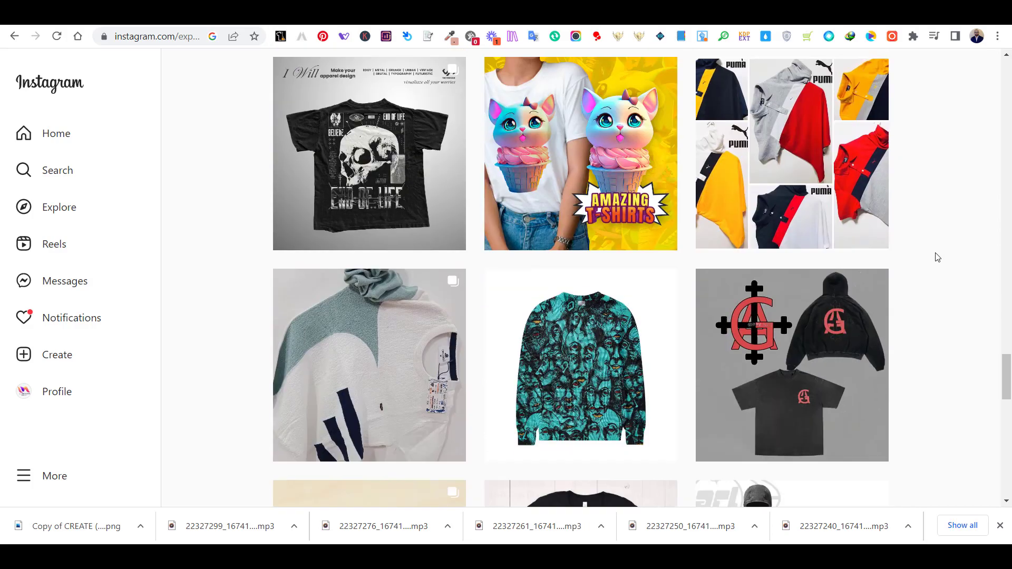
scroll(down, 3)
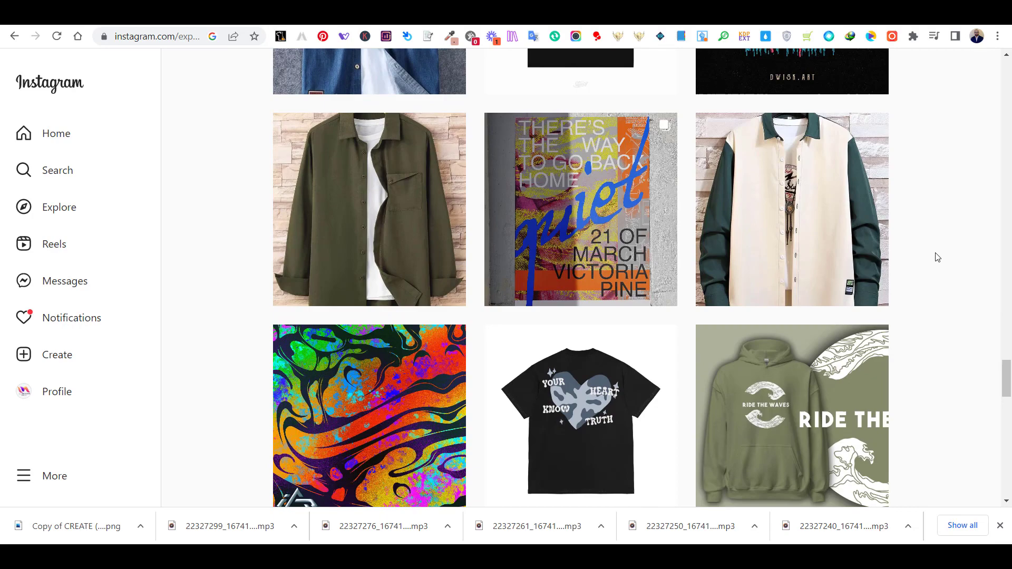
scroll(down, 3)
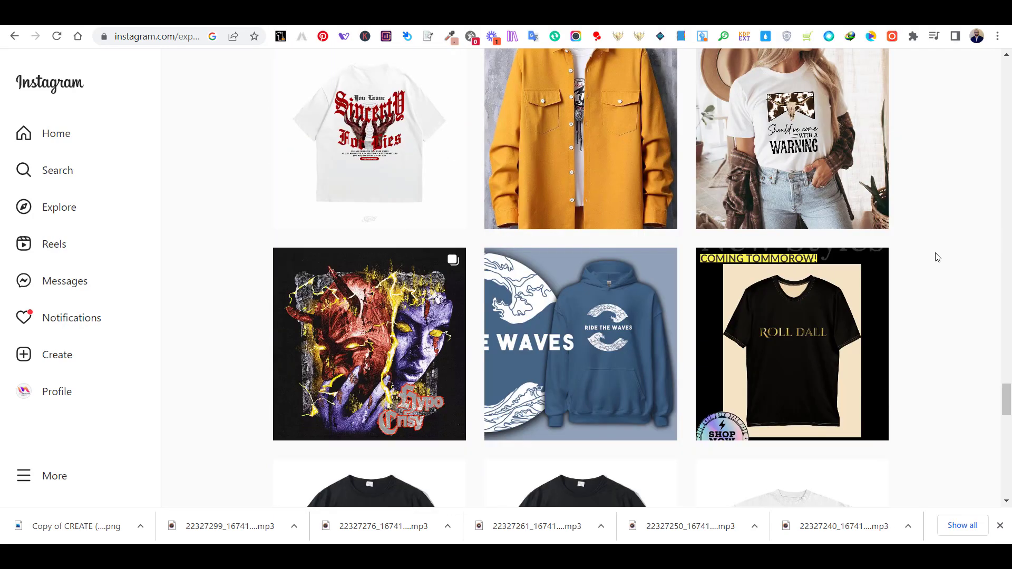
scroll(down, 3)
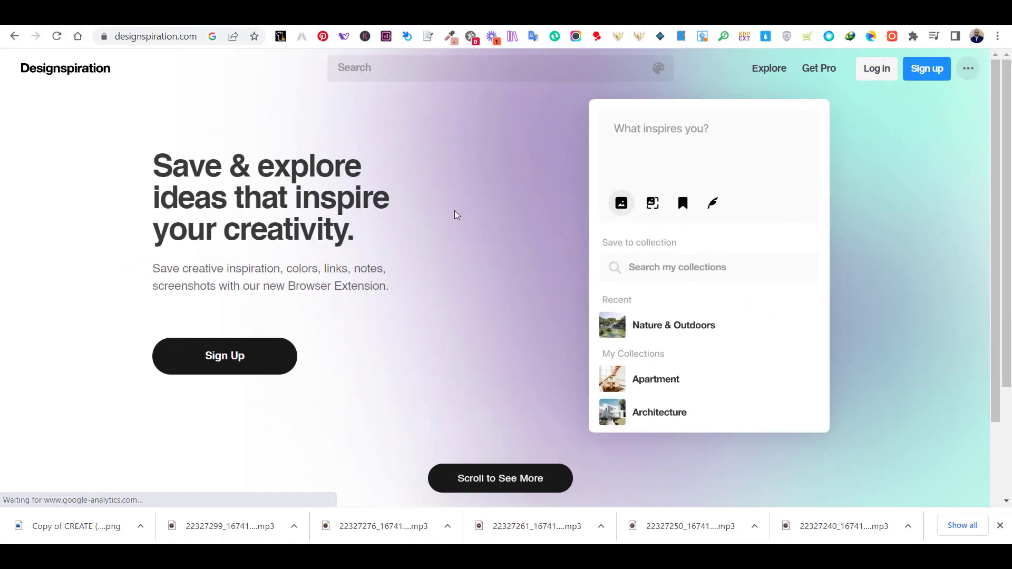
Step: Browse Designspiration's home feed of inspiration images well down the page
scroll(down, 3)
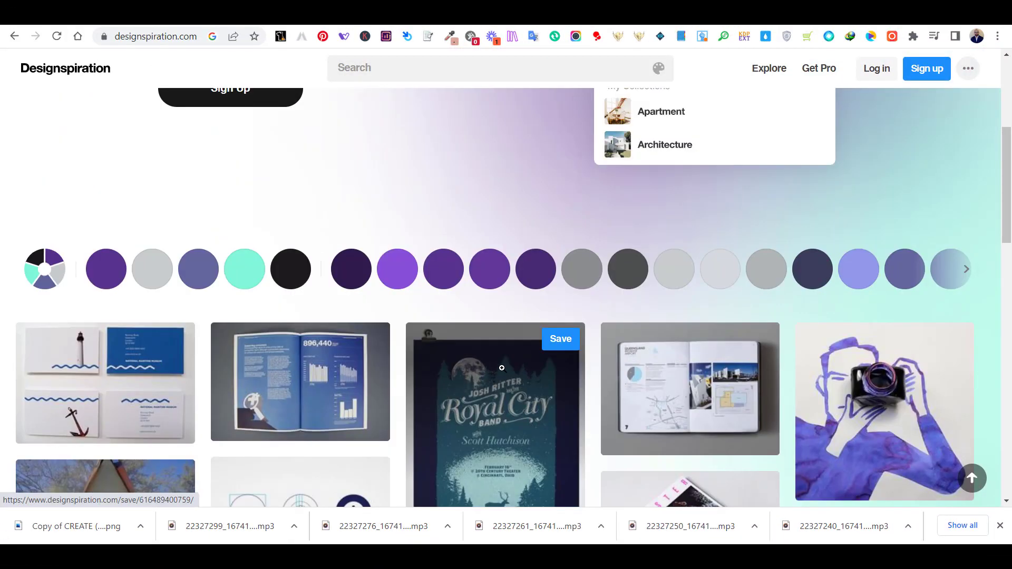
scroll(up, 3)
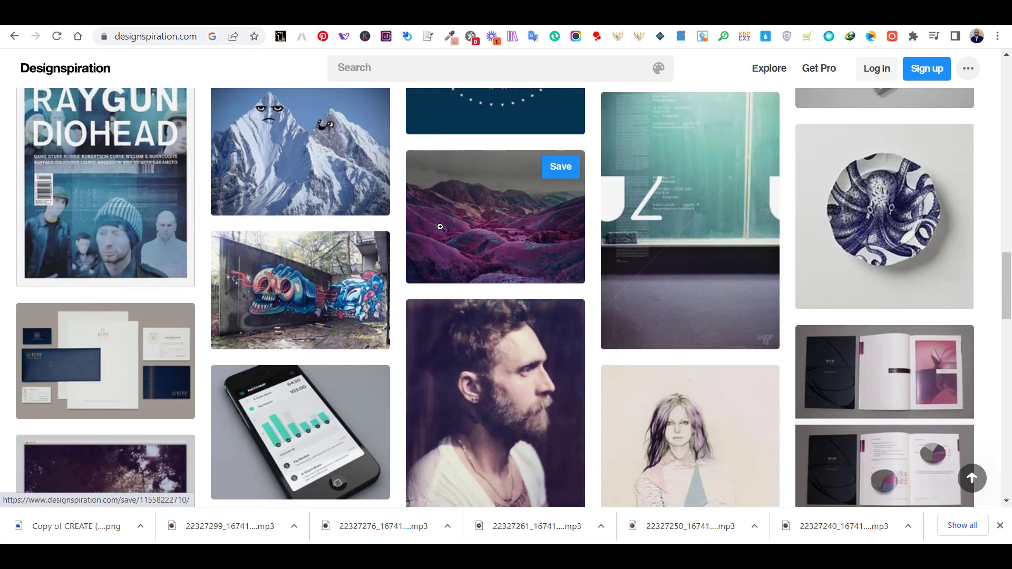
scroll(down, 3)
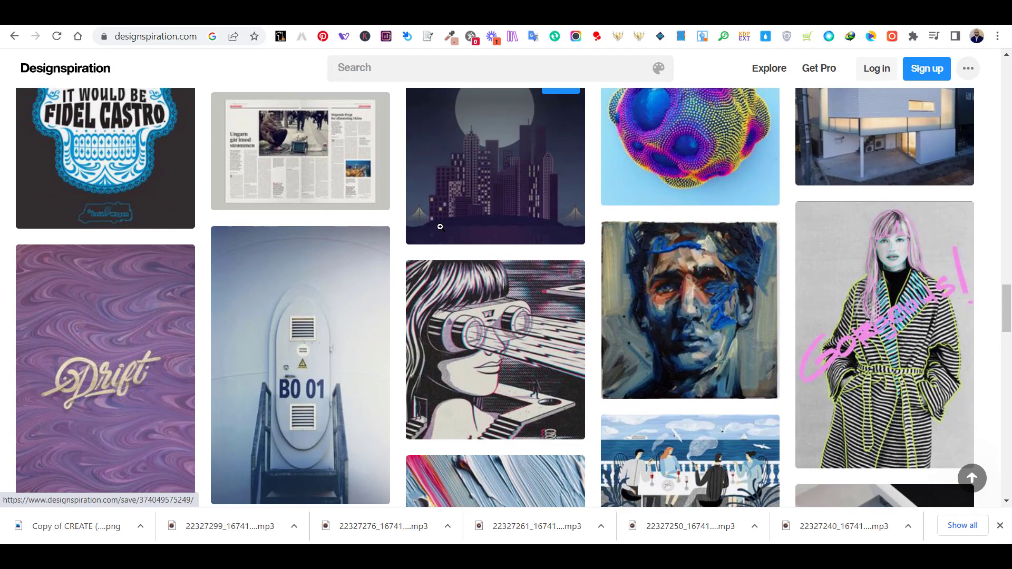
mouse_move(450, 251)
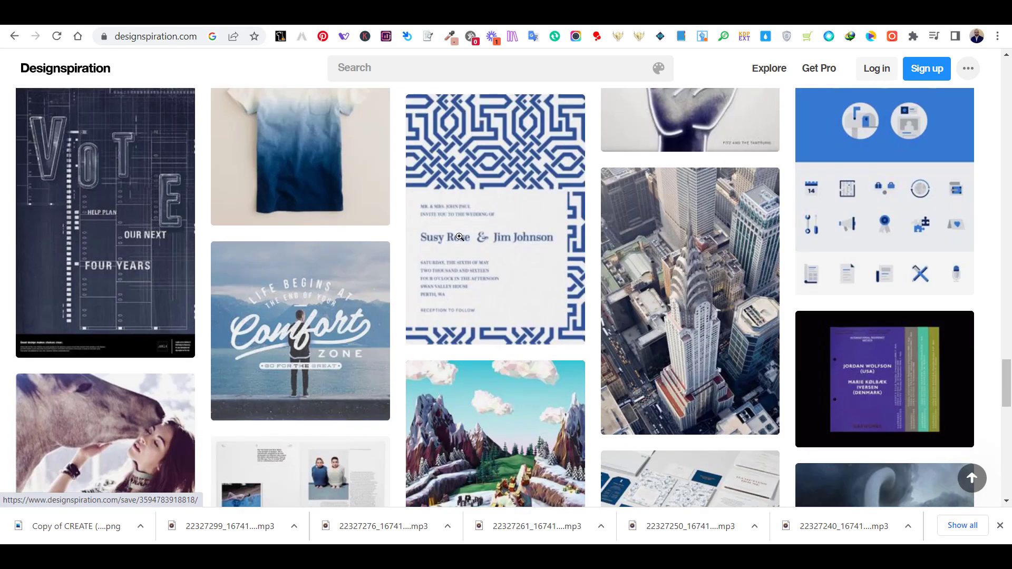
scroll(down, 3)
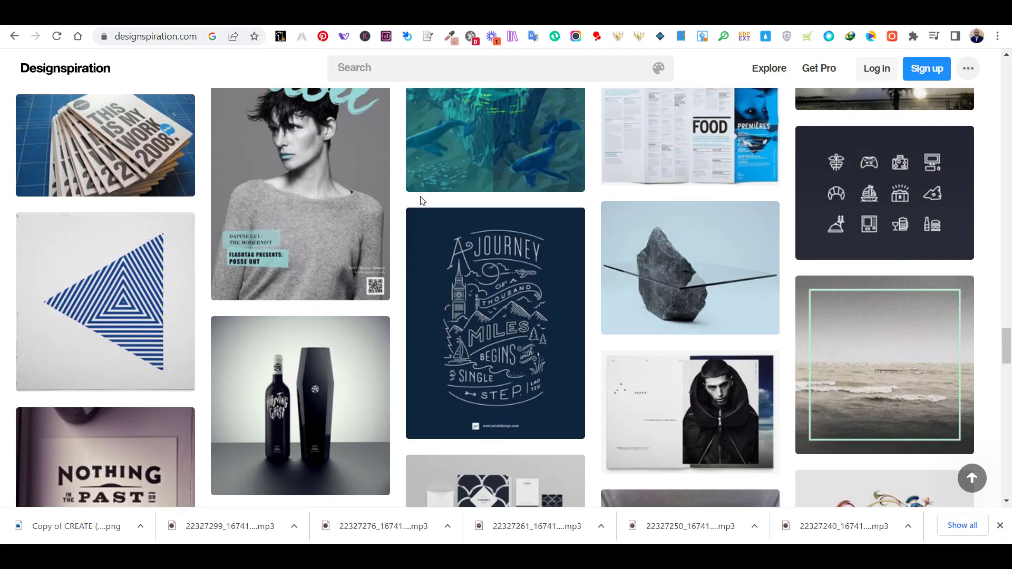
scroll(down, 3)
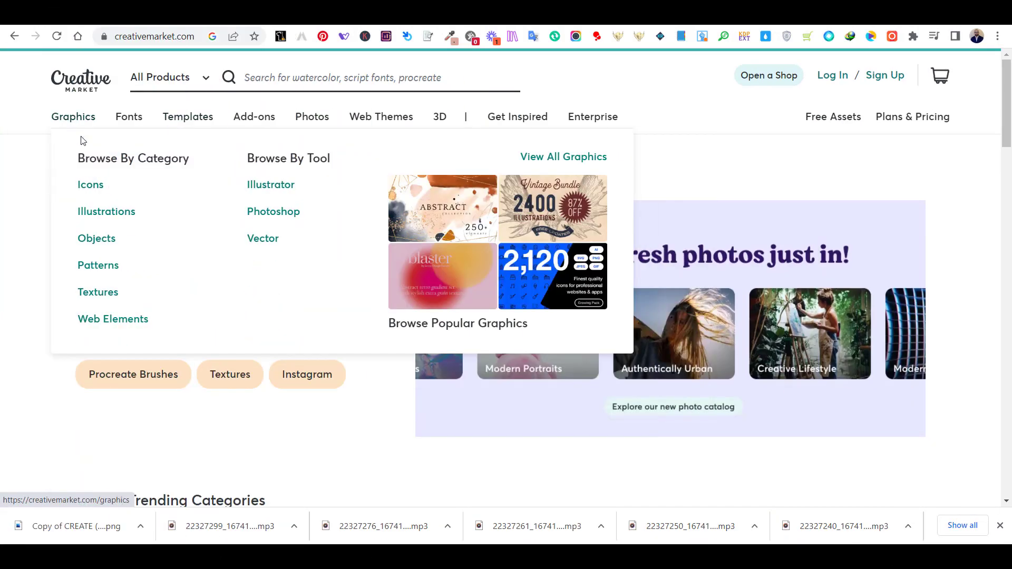
Step: Open Creative Market's Illustrations category and scroll its popular illustration products
click(106, 211)
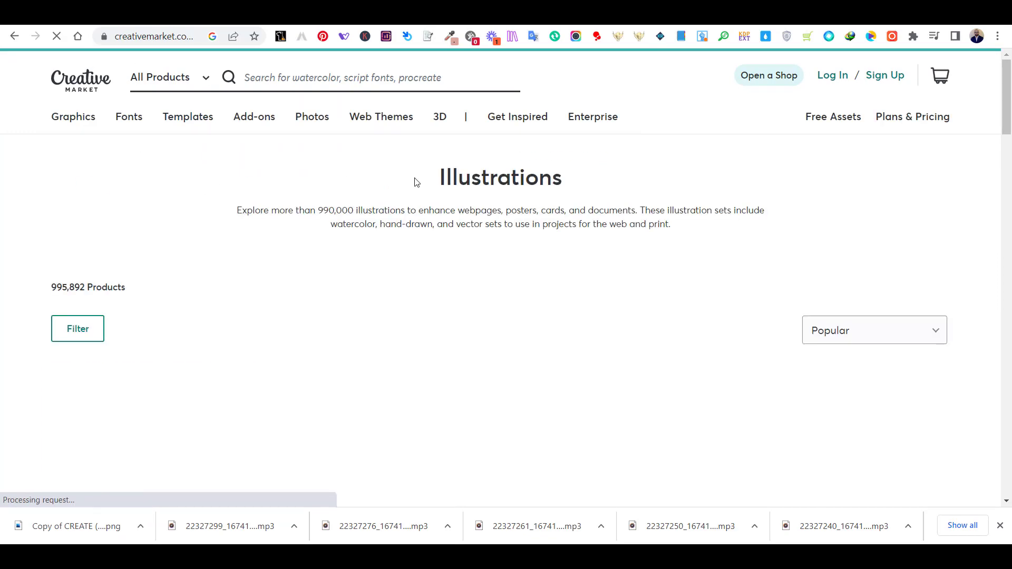
scroll(down, 3)
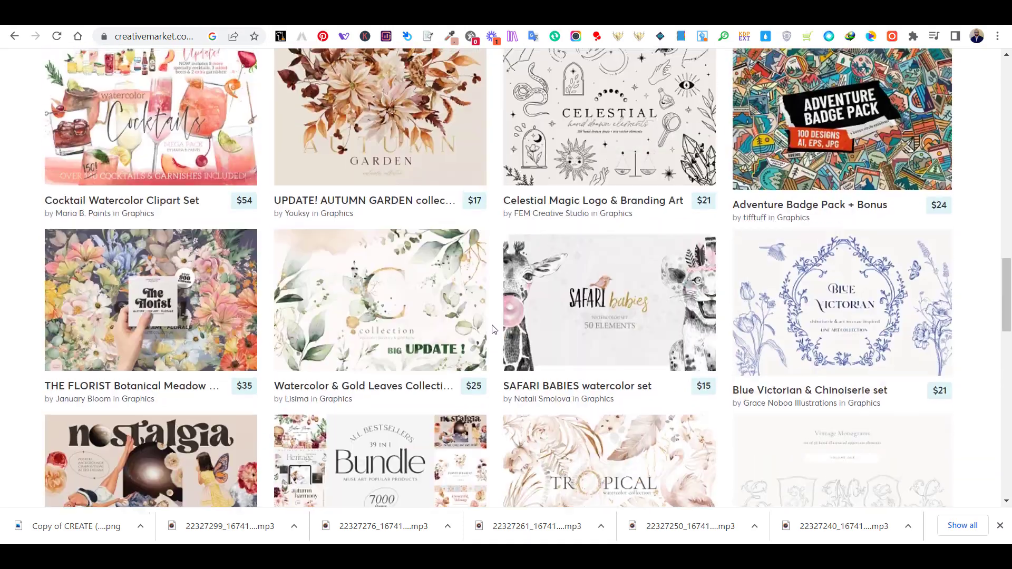
click(188, 117)
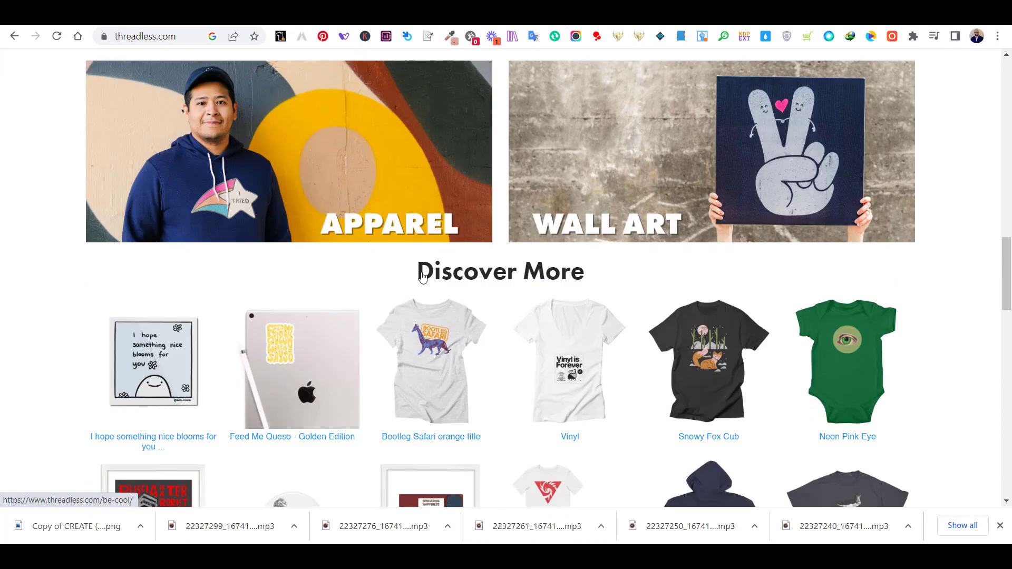
Step: Pick the Nature theme from Threadless's THEMES menu and scroll its t-shirt designs
scroll(down, 3)
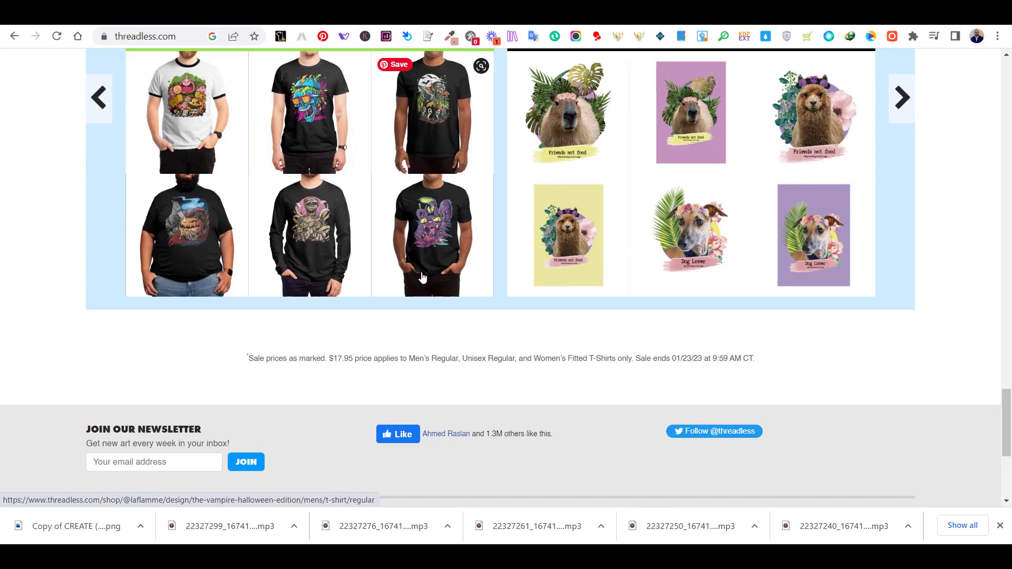
scroll(up, 3)
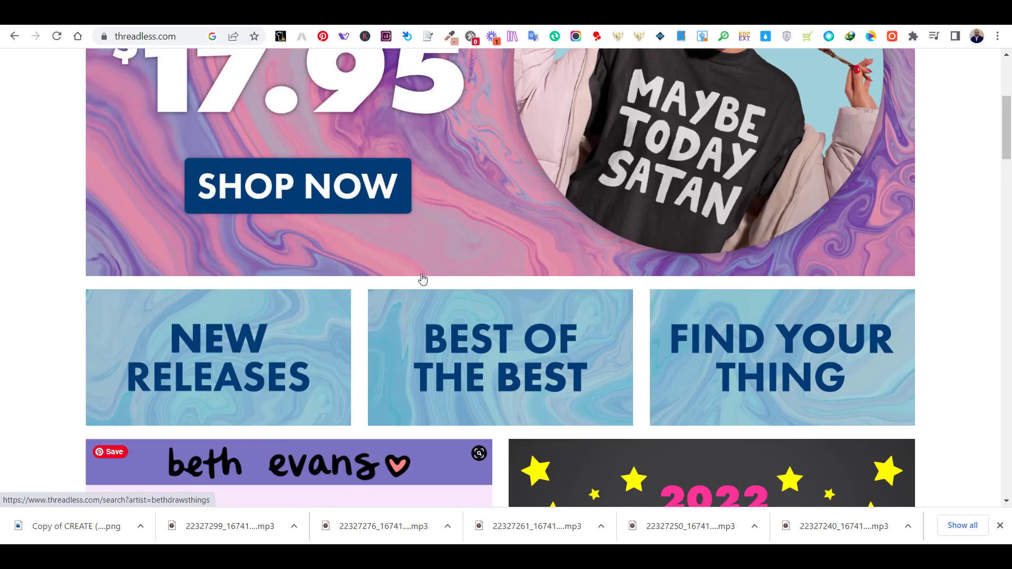
click(290, 113)
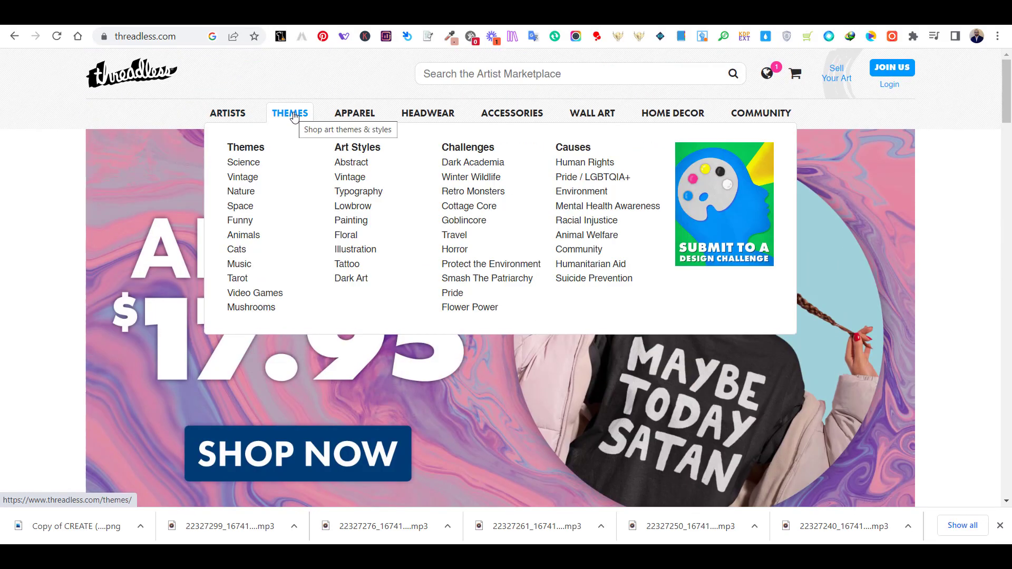
click(241, 190)
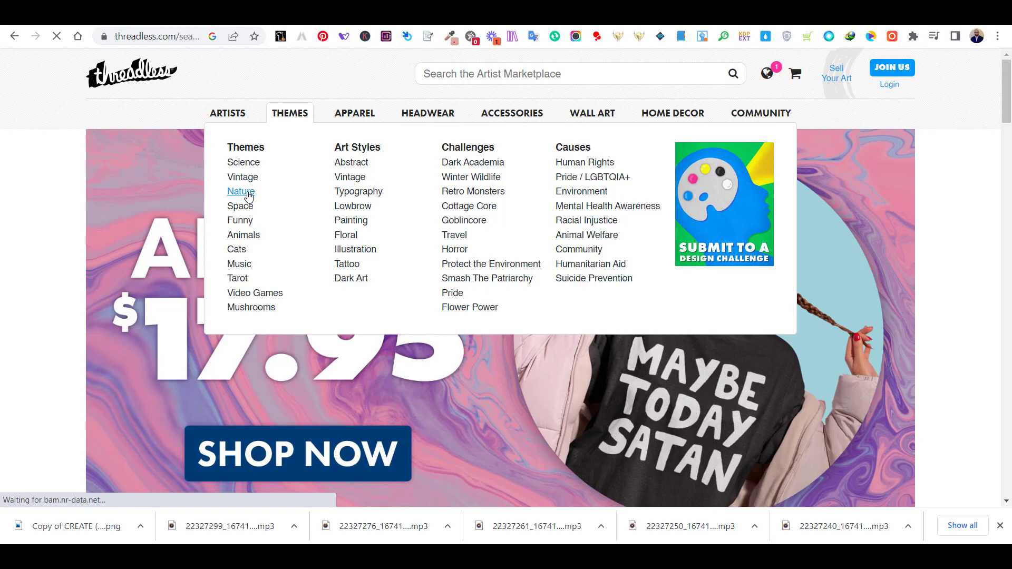
click(240, 191)
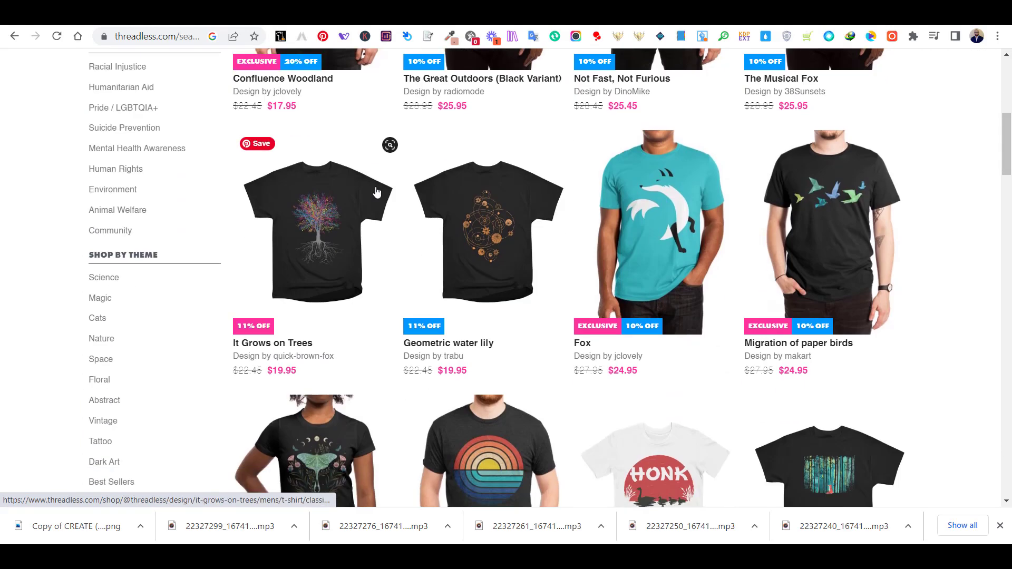
scroll(down, 3)
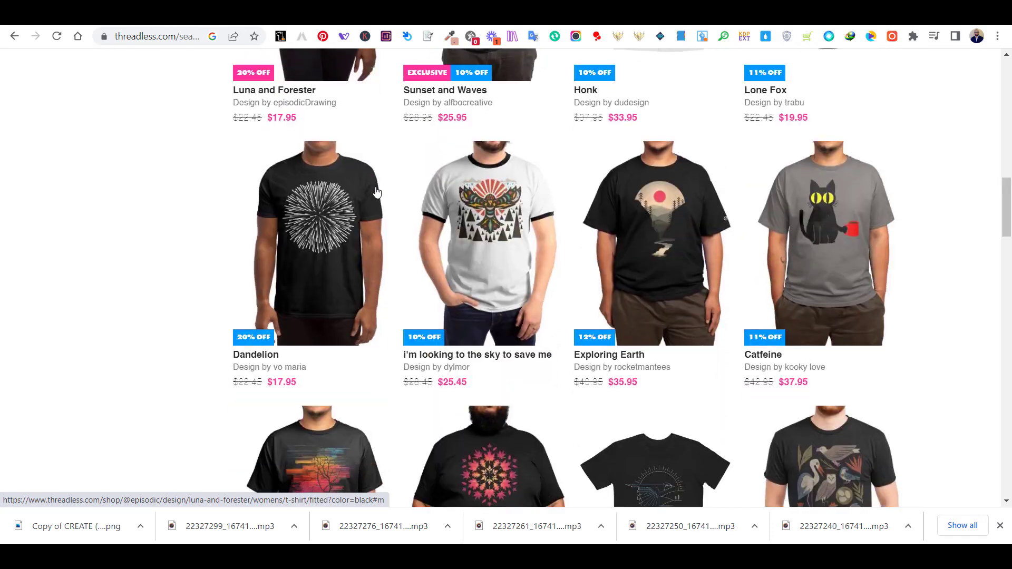
scroll(down, 3)
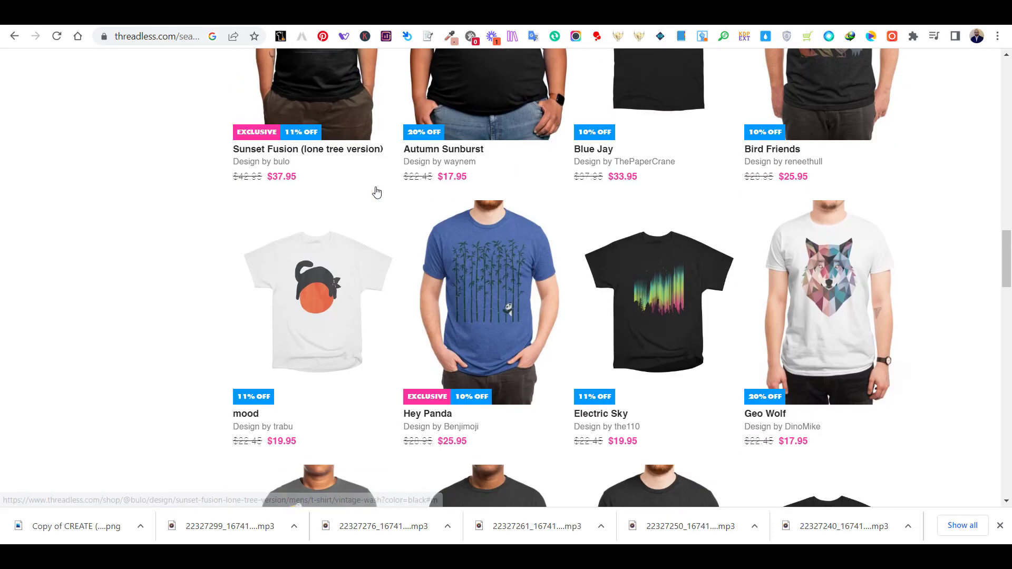
scroll(down, 3)
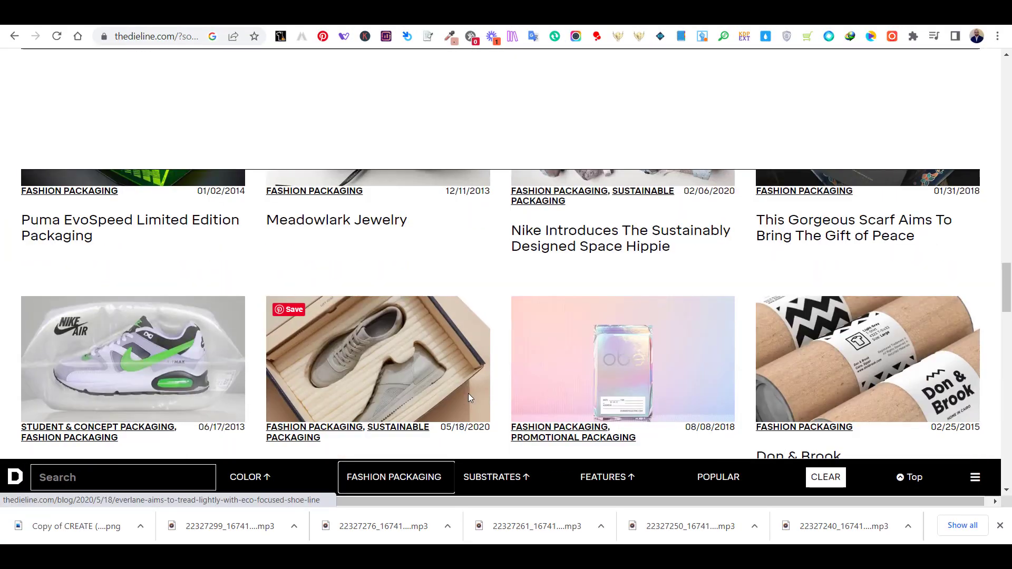
Step: Browse further down The Dieline's fashion packaging articles and open the Substrates filter options
scroll(down, 3)
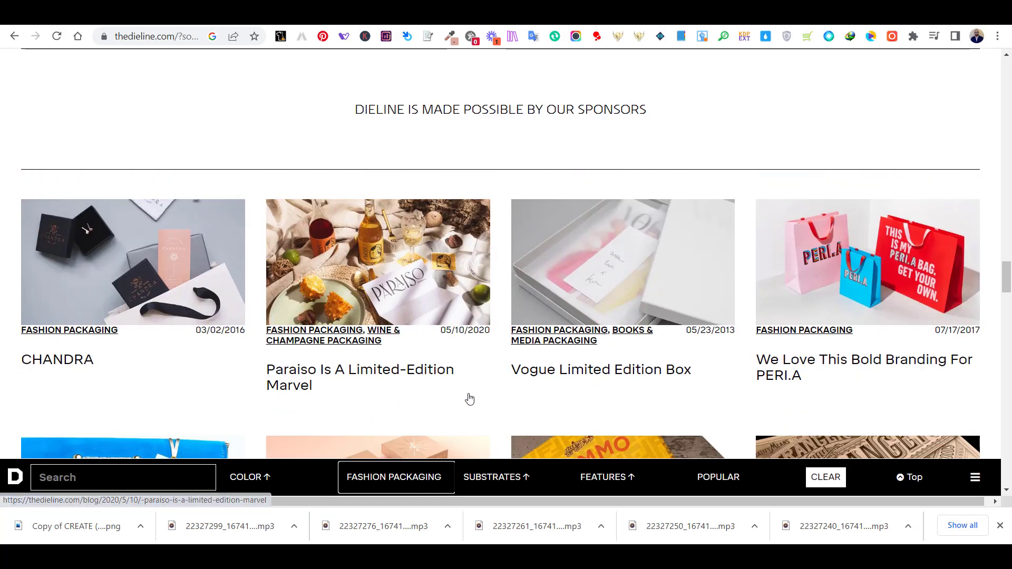
scroll(down, 3)
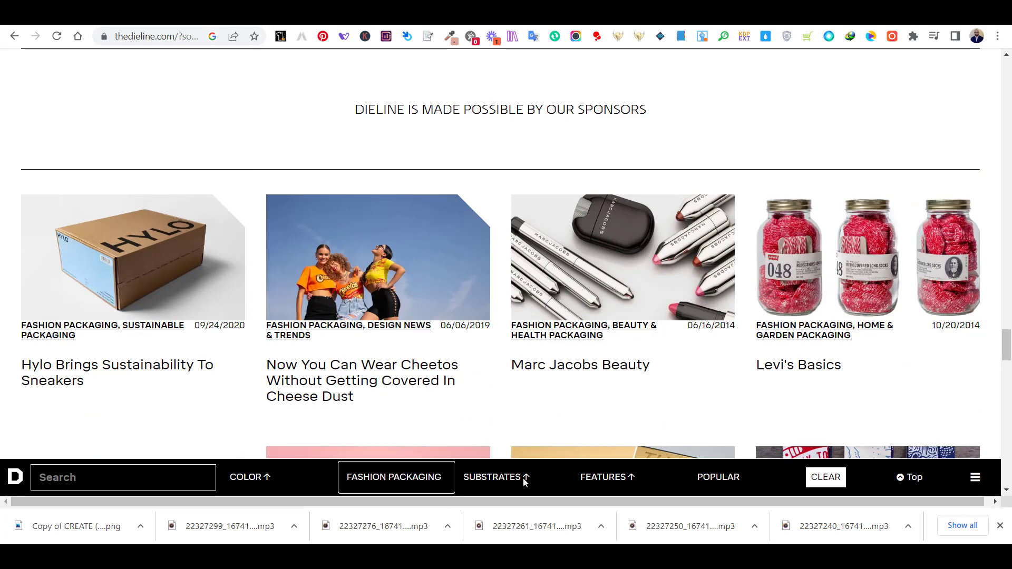
click(492, 477)
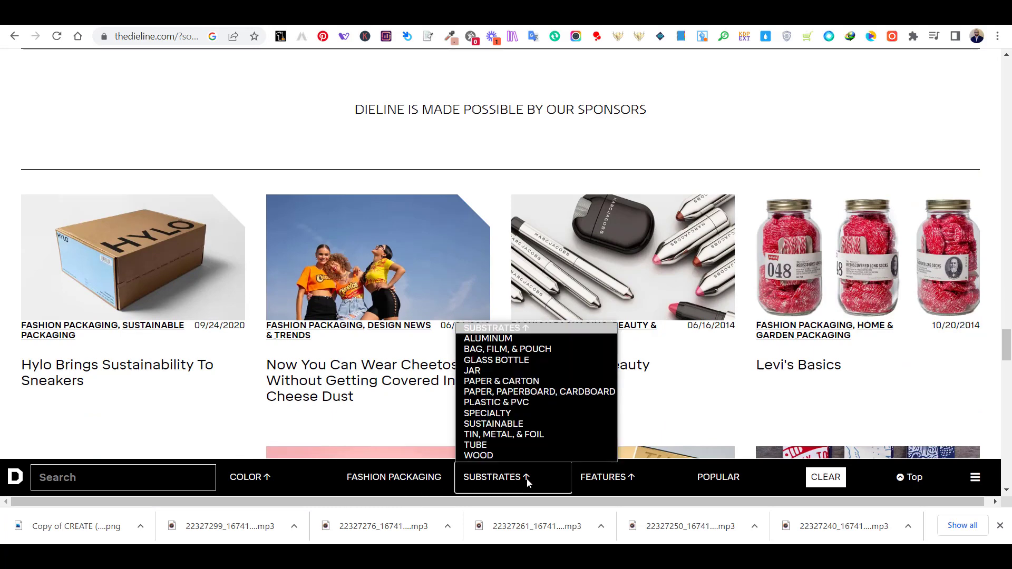